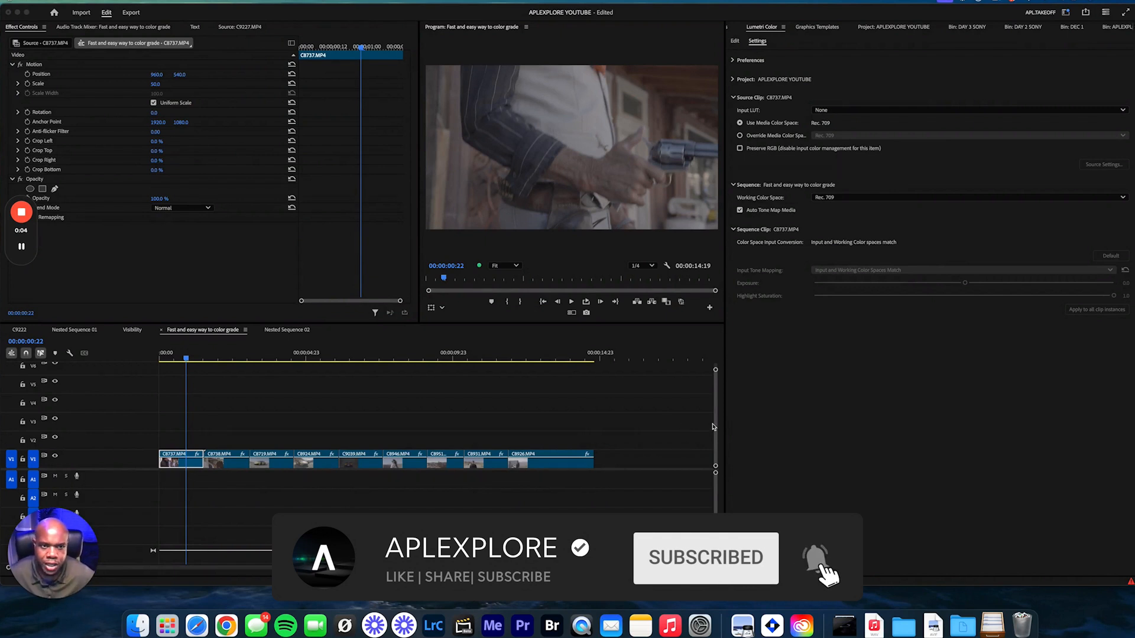
mouse_move(923, 369)
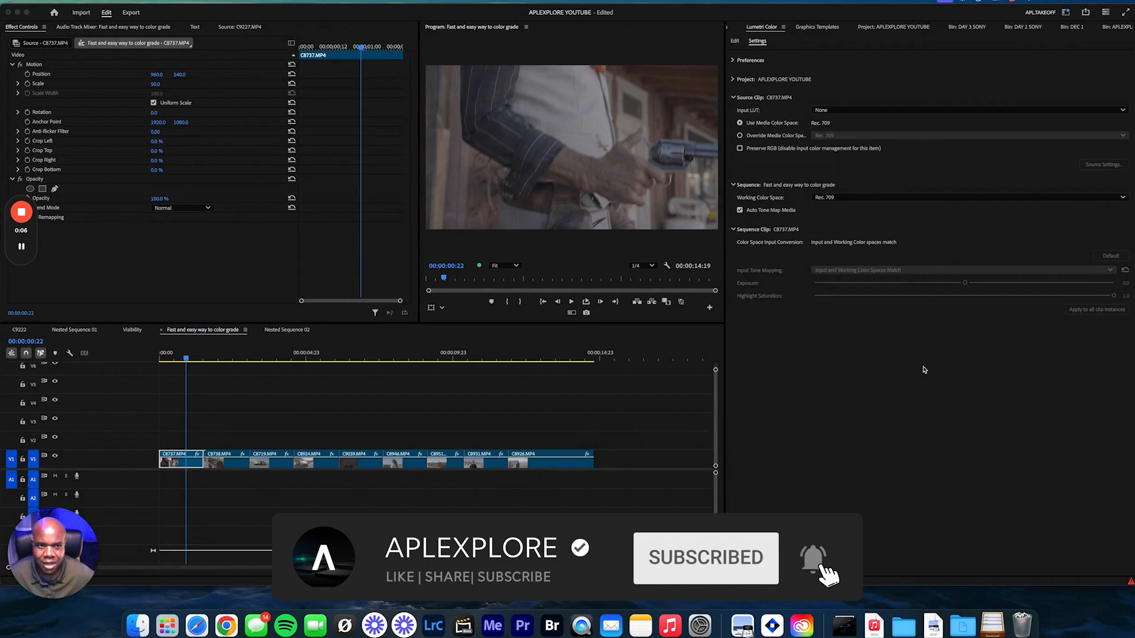
mouse_move(942, 374)
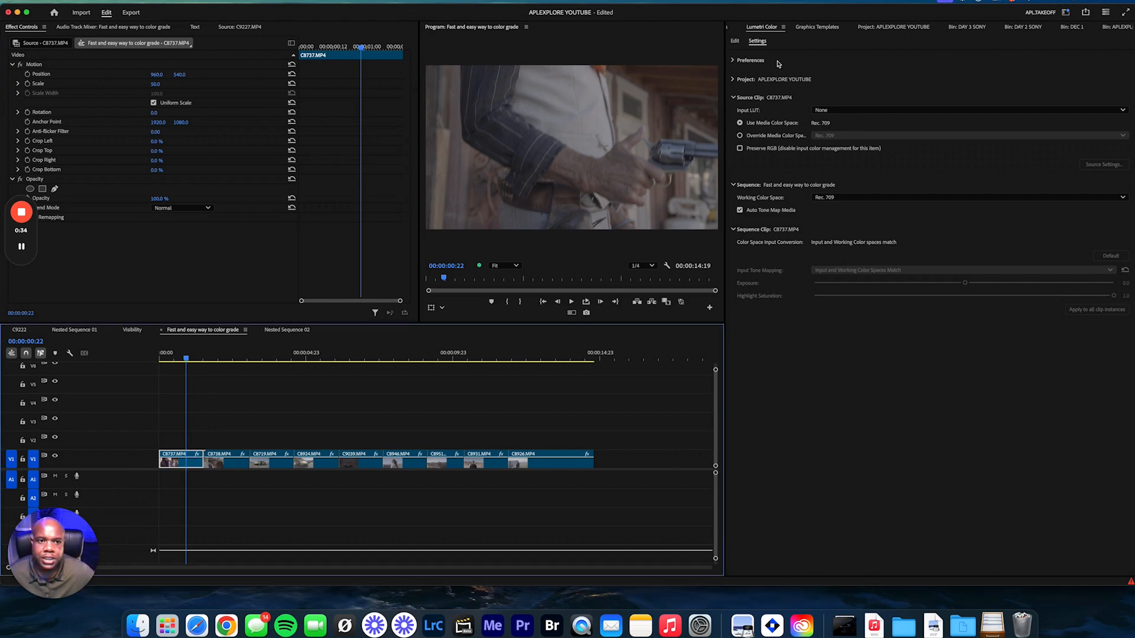
mouse_move(813, 119)
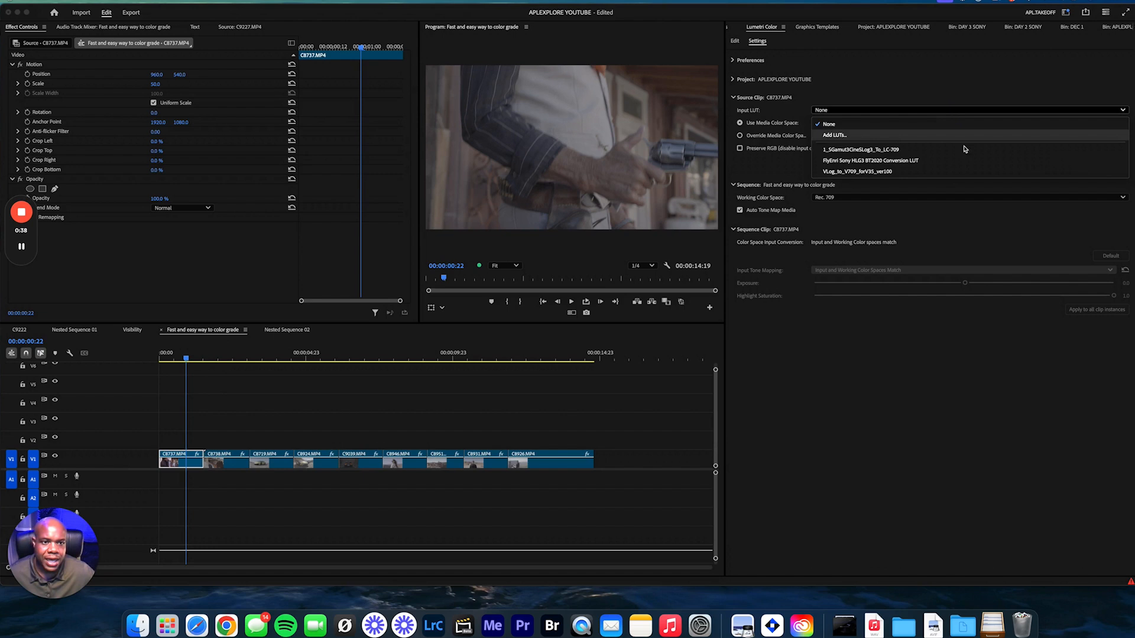
mouse_move(856, 172)
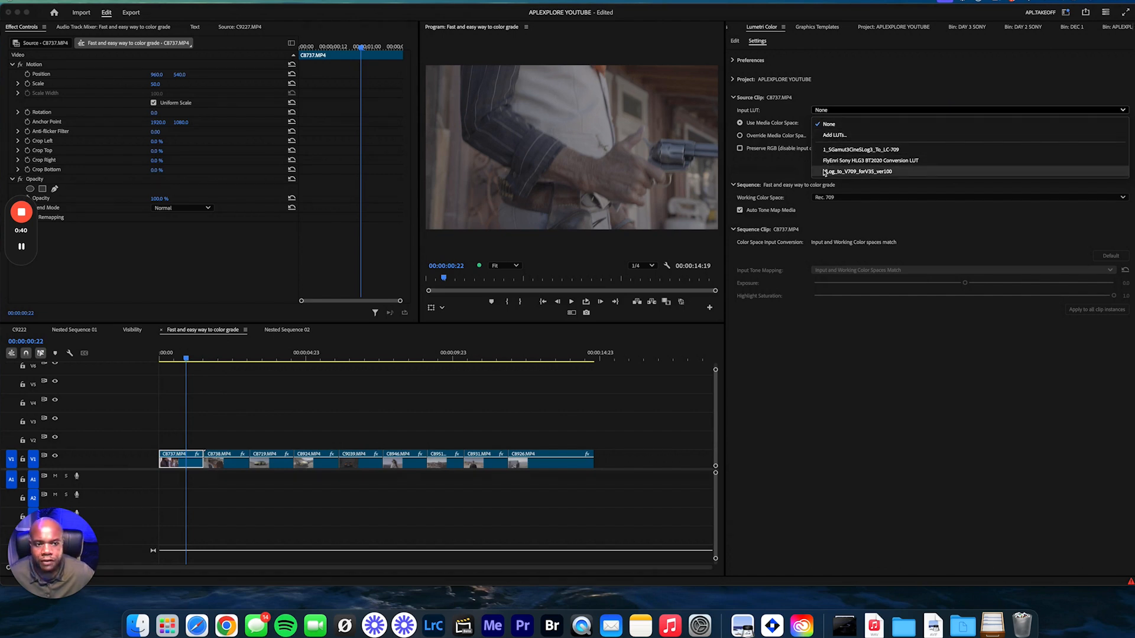
mouse_move(932, 154)
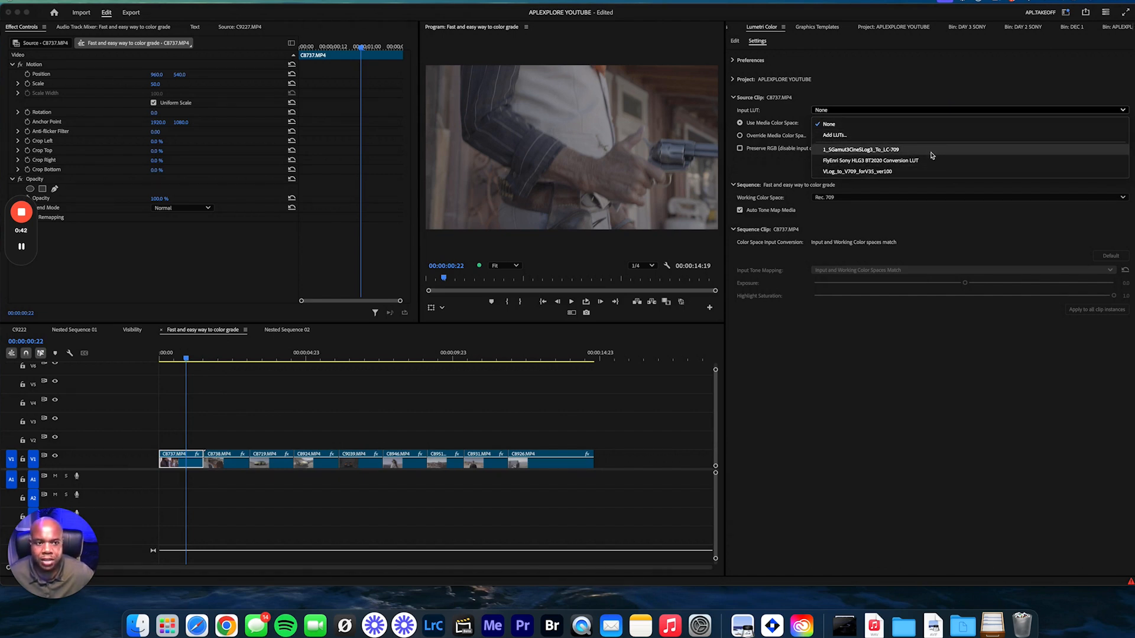
mouse_move(864, 160)
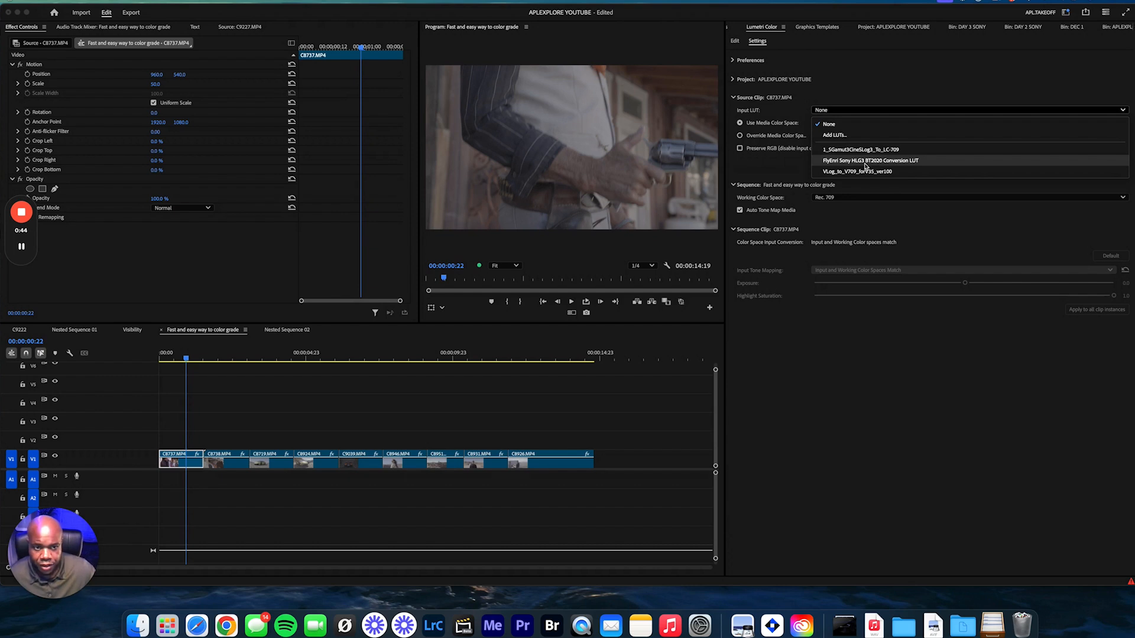
mouse_move(850, 164)
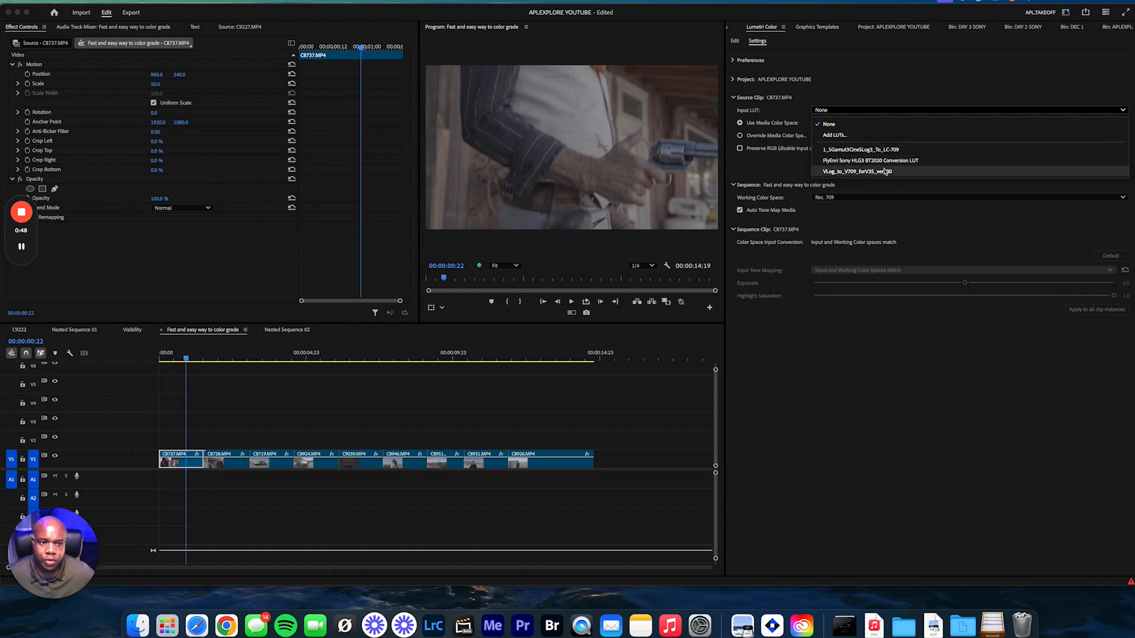
Step: Enable Auto Detect Log Video Color Space in Project Settings > Color and confirm with OK
click(828, 124)
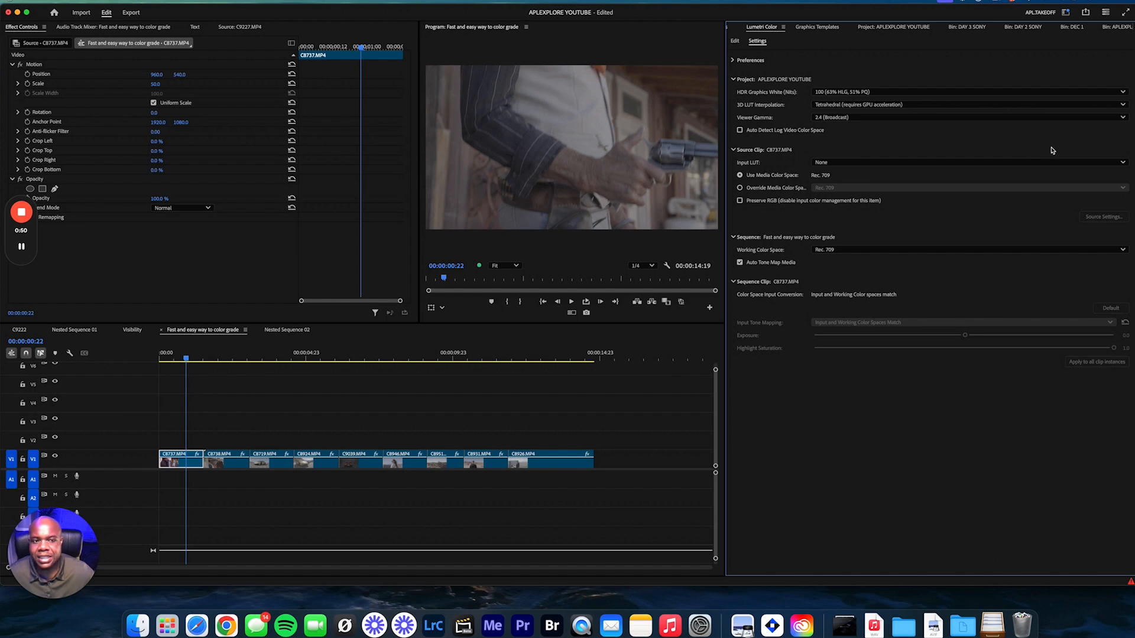
click(736, 41)
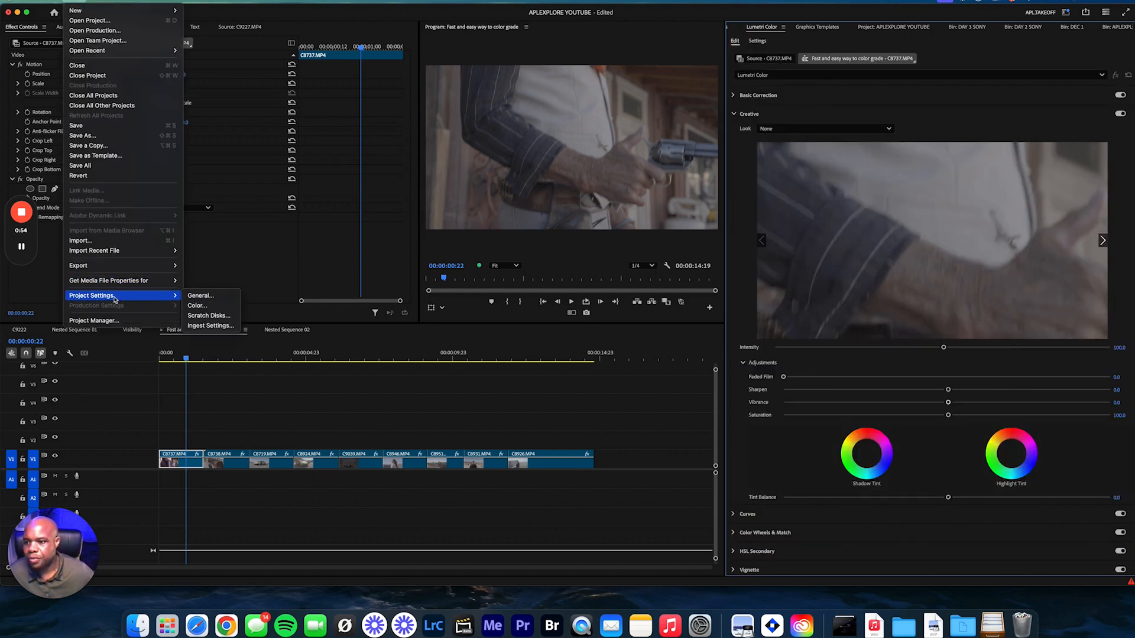
click(196, 305)
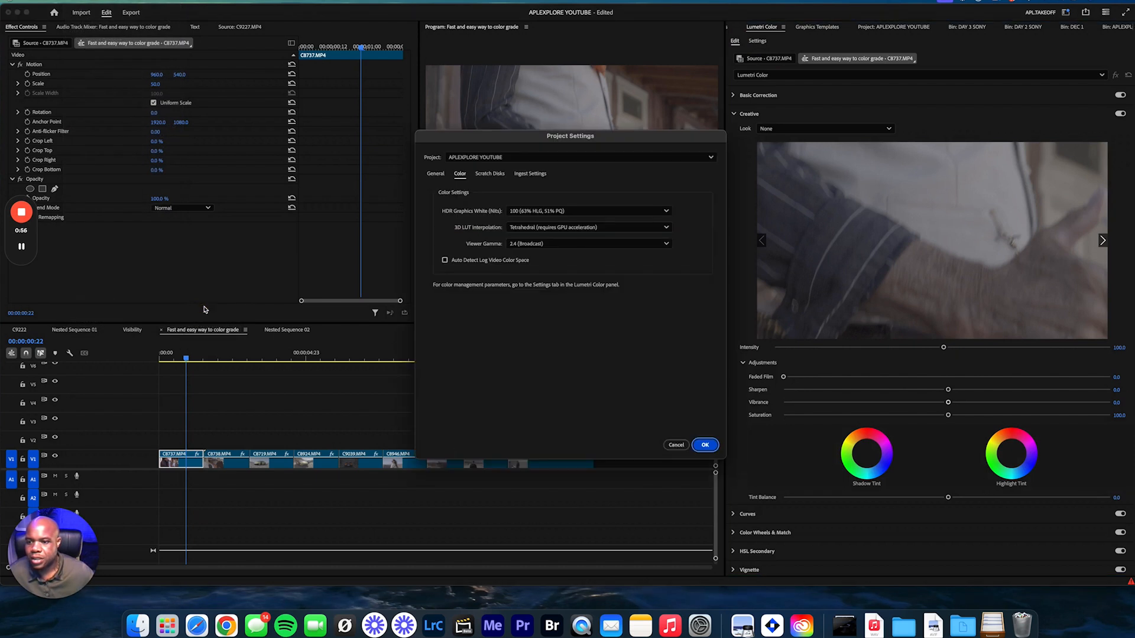
mouse_move(445, 261)
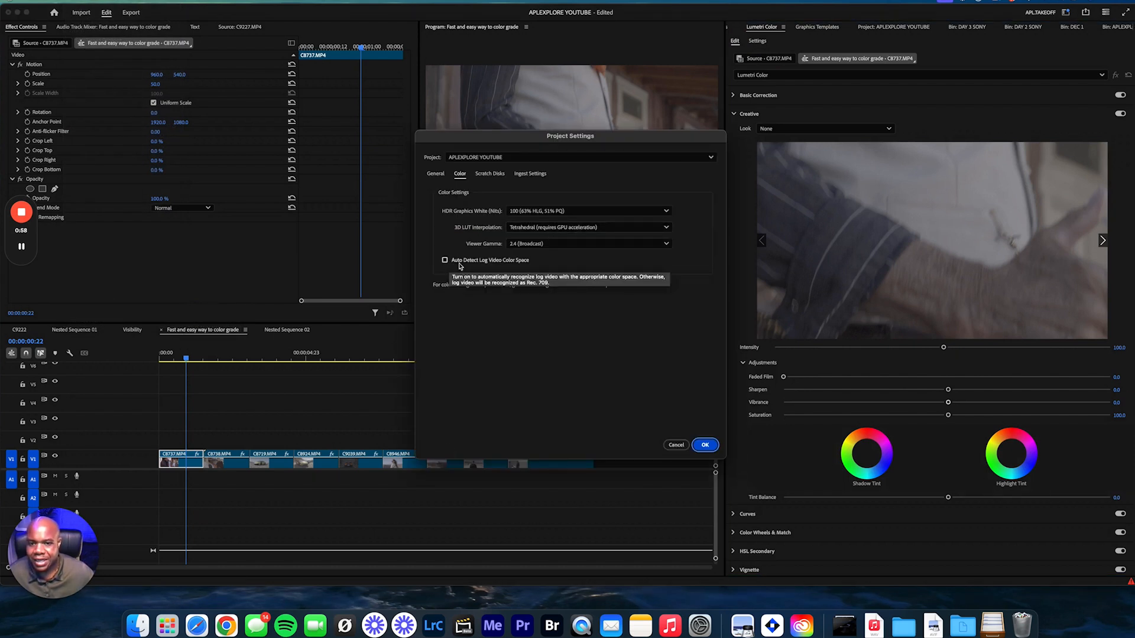
mouse_move(513, 268)
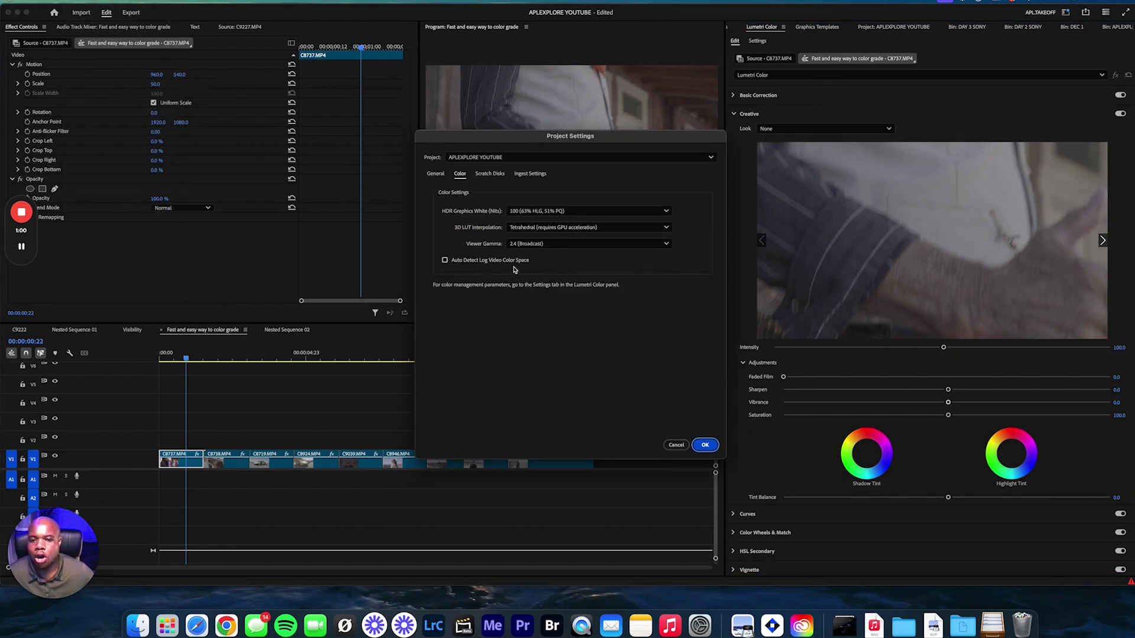
click(444, 260)
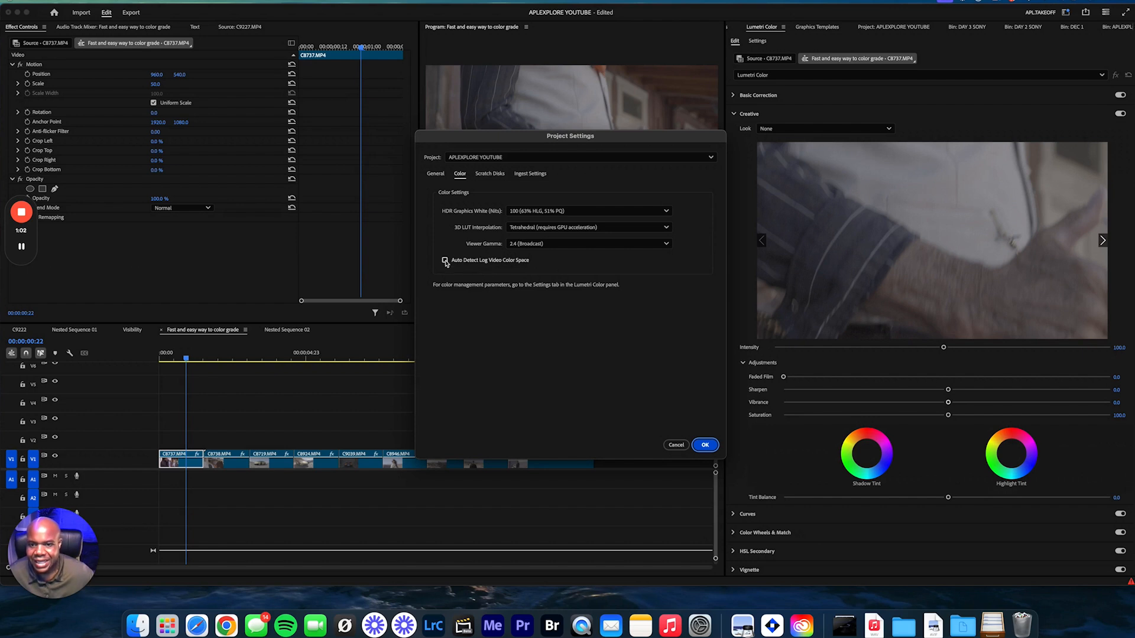
click(445, 260)
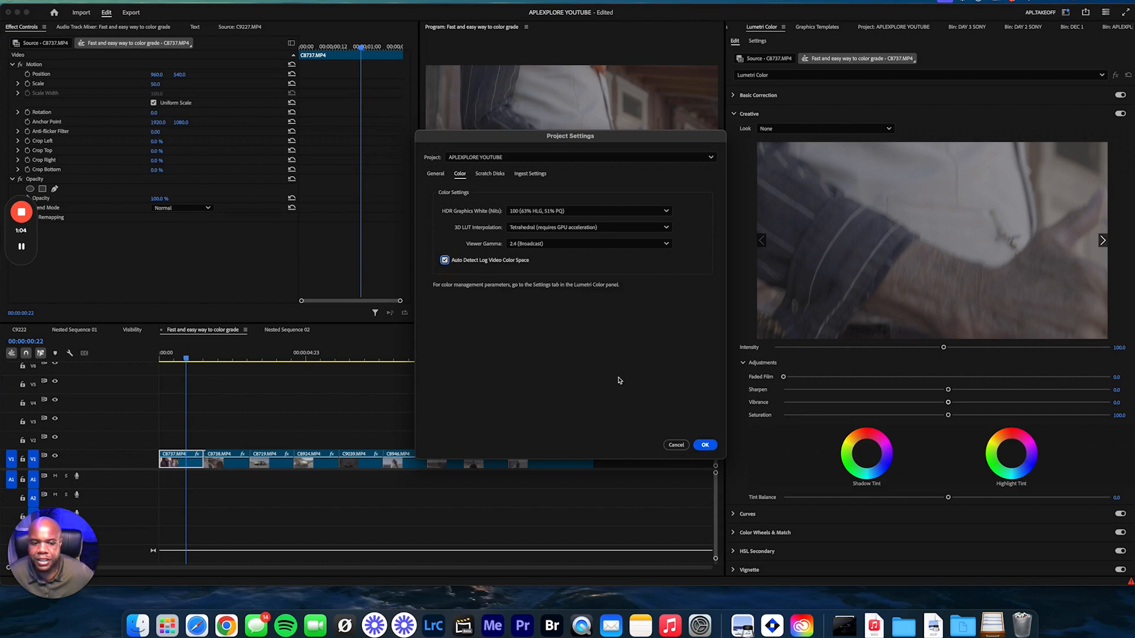
mouse_move(593, 387)
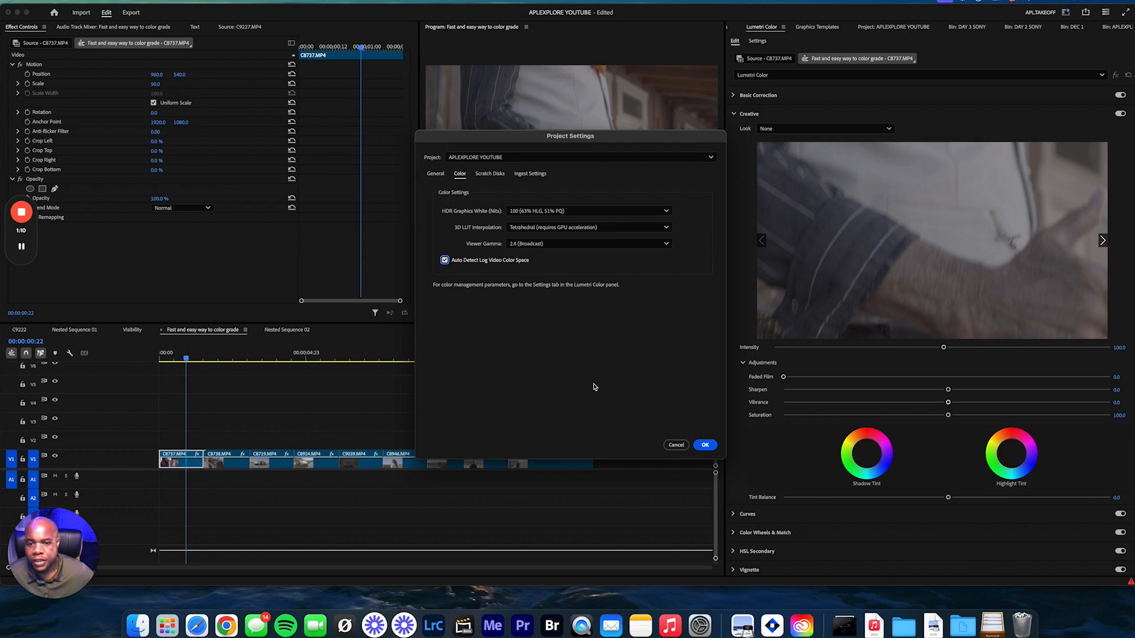
click(703, 445)
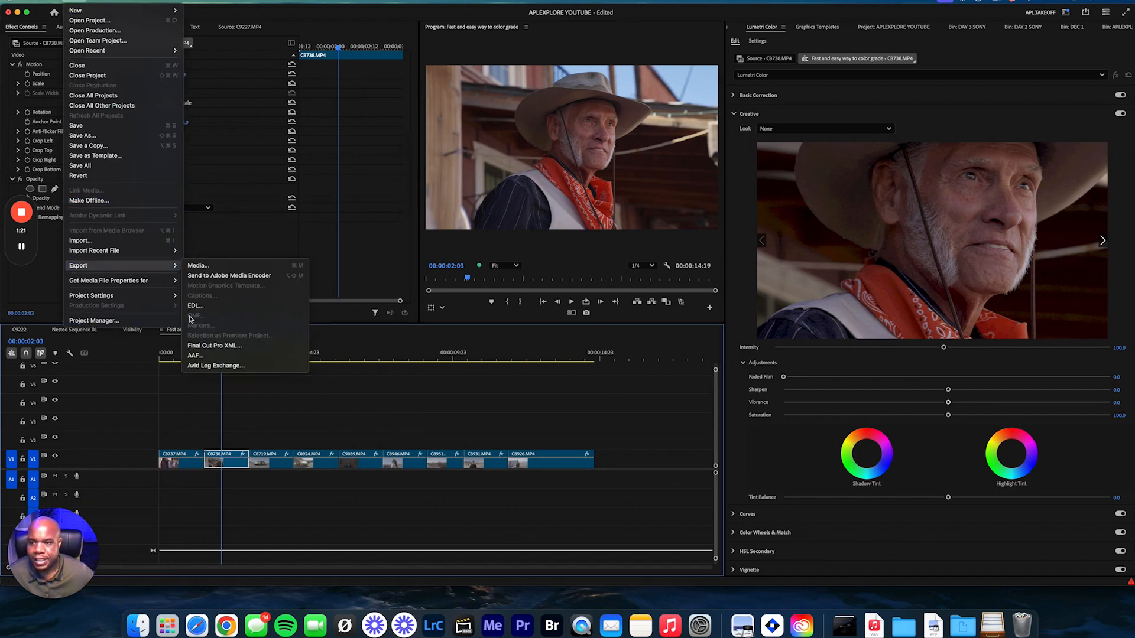
Step: Toggle Auto Detect Log Video Color Space off to see flat footage, then re-enable it
click(91, 296)
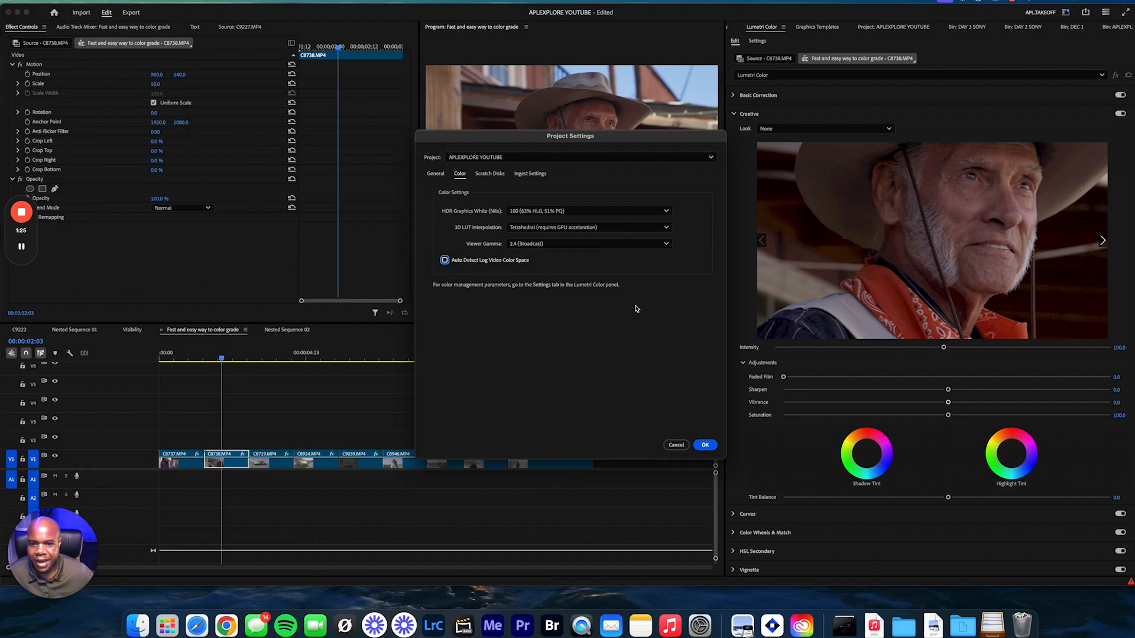
click(704, 445)
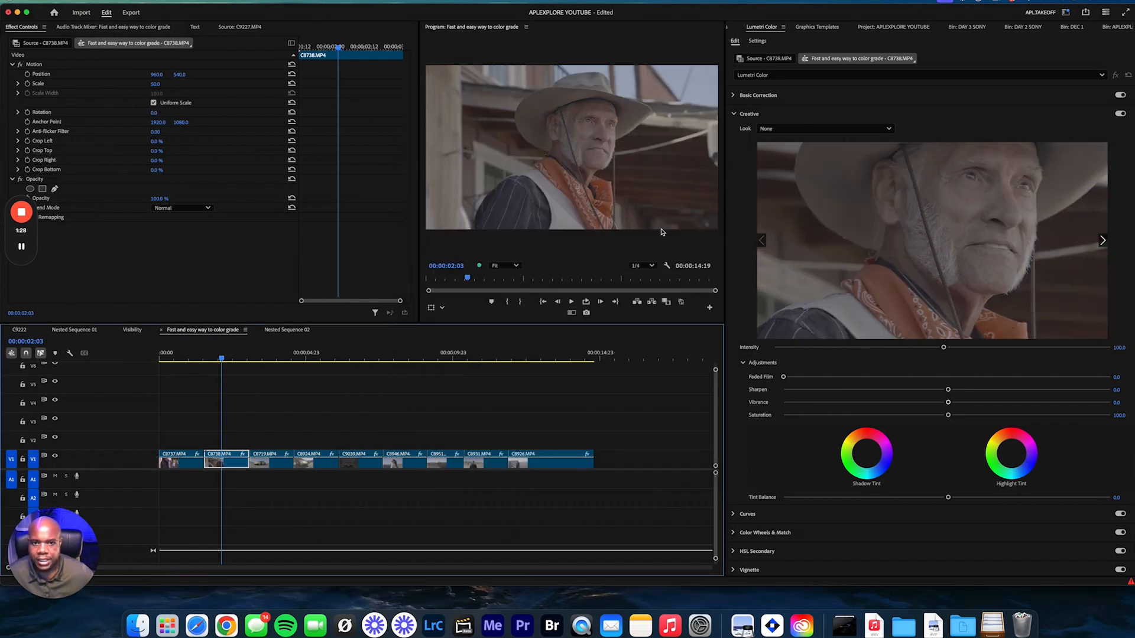
click(81, 12)
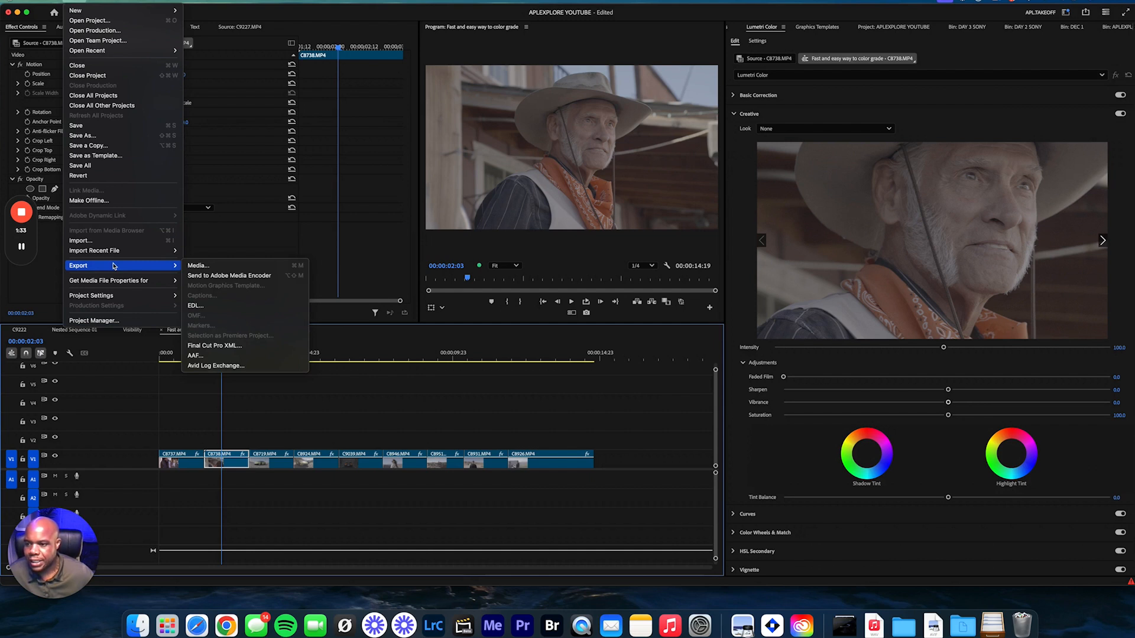
click(91, 296)
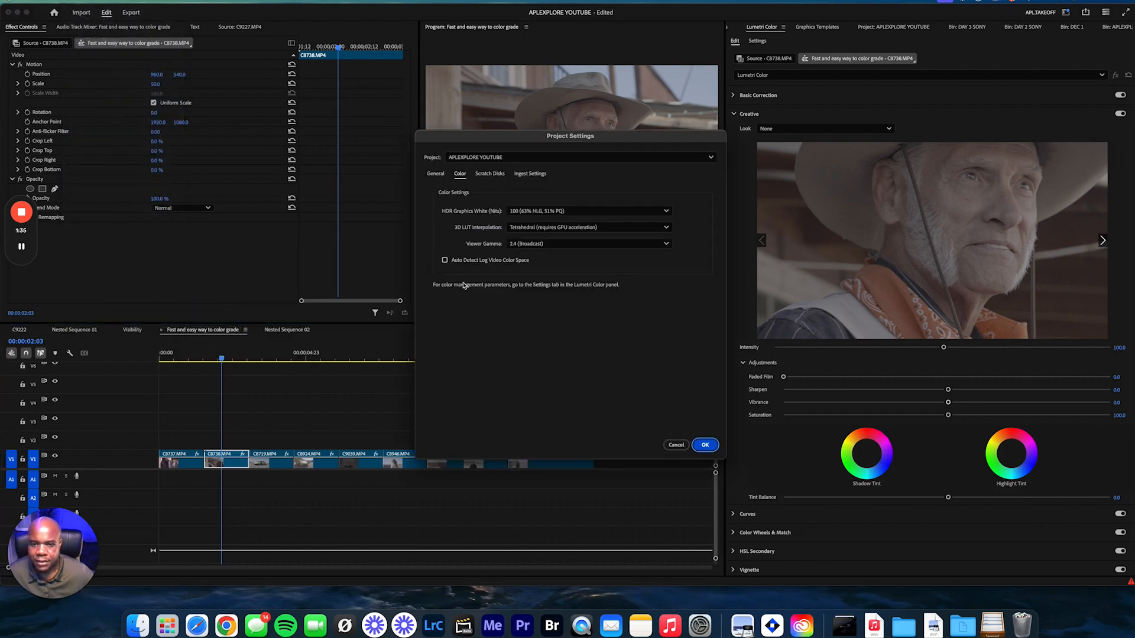
click(445, 260)
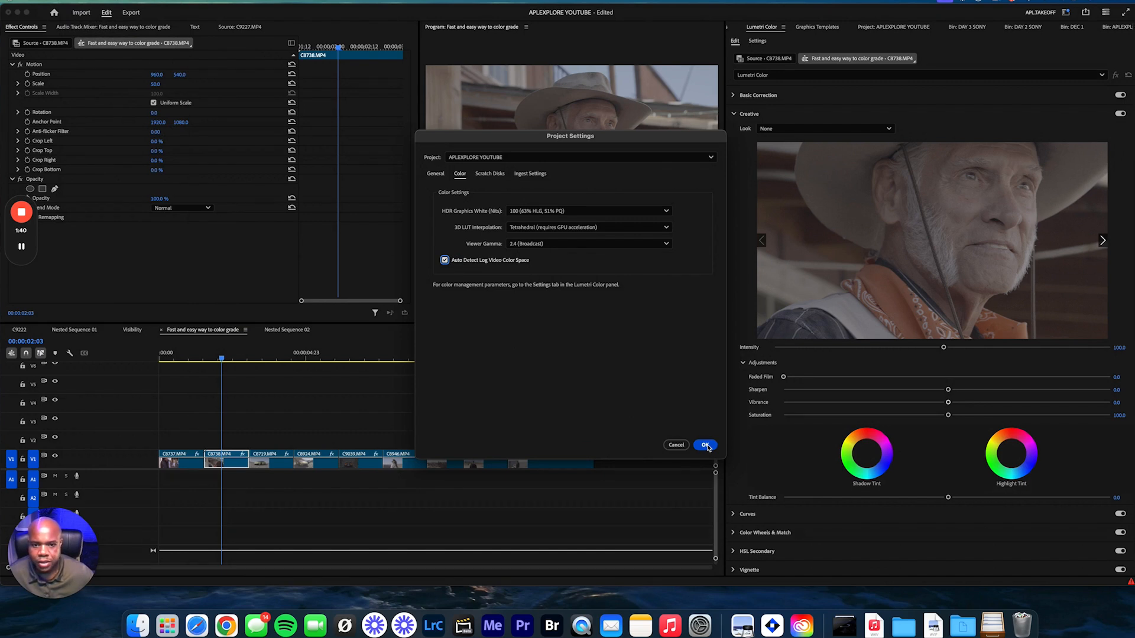
click(703, 444)
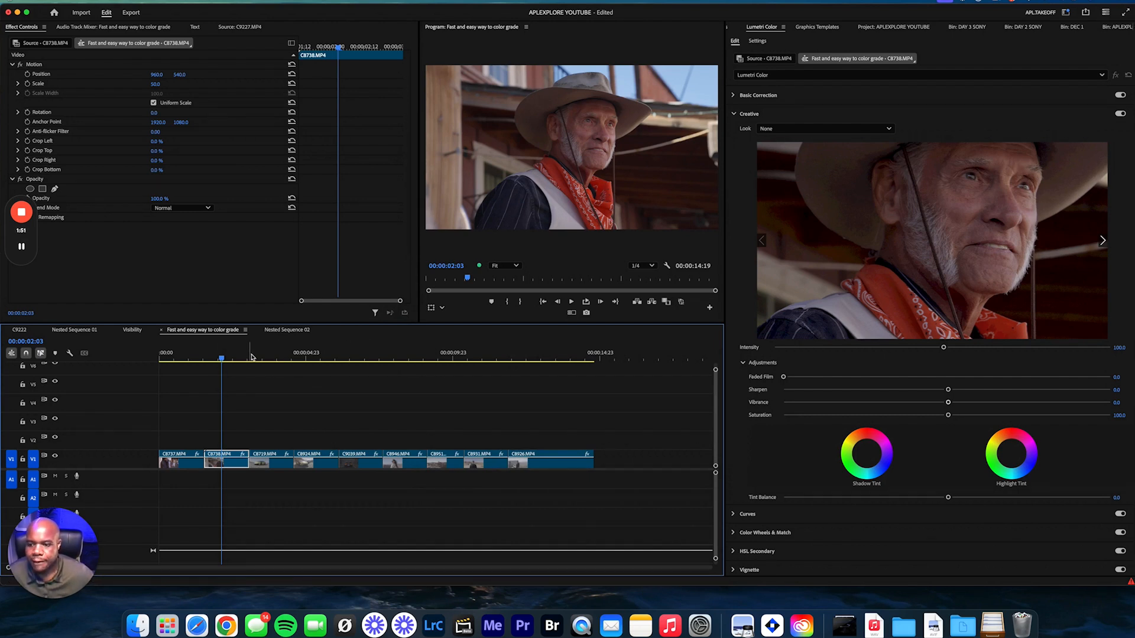
Step: Preview a later clip in the sequence, then return to the cowboy clip for grading
click(315, 360)
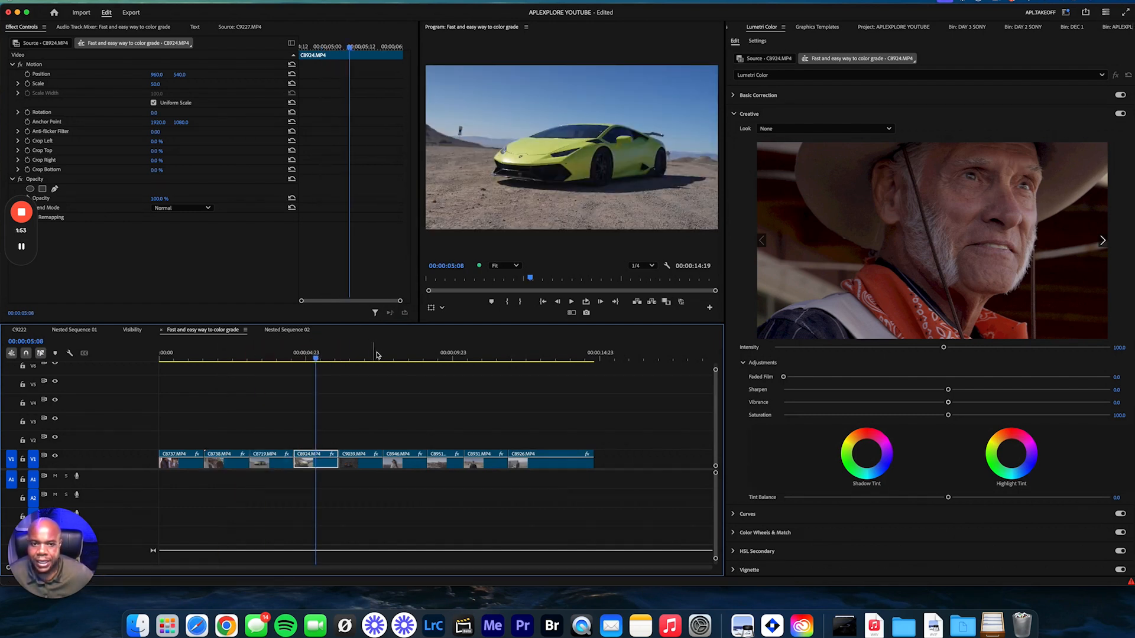
click(403, 357)
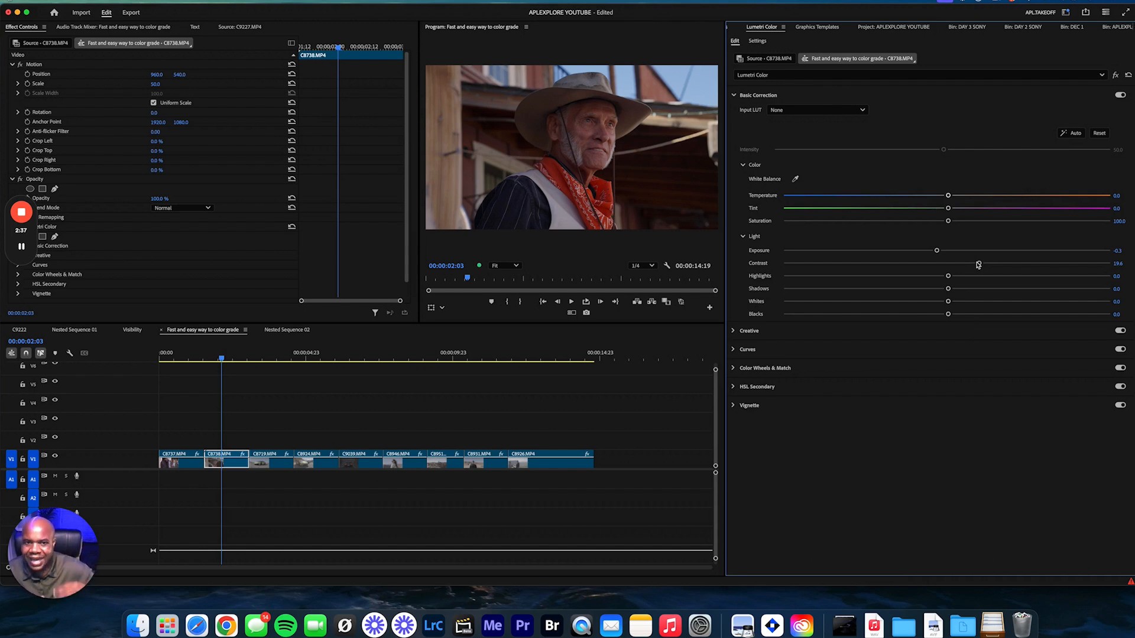
mouse_move(972, 268)
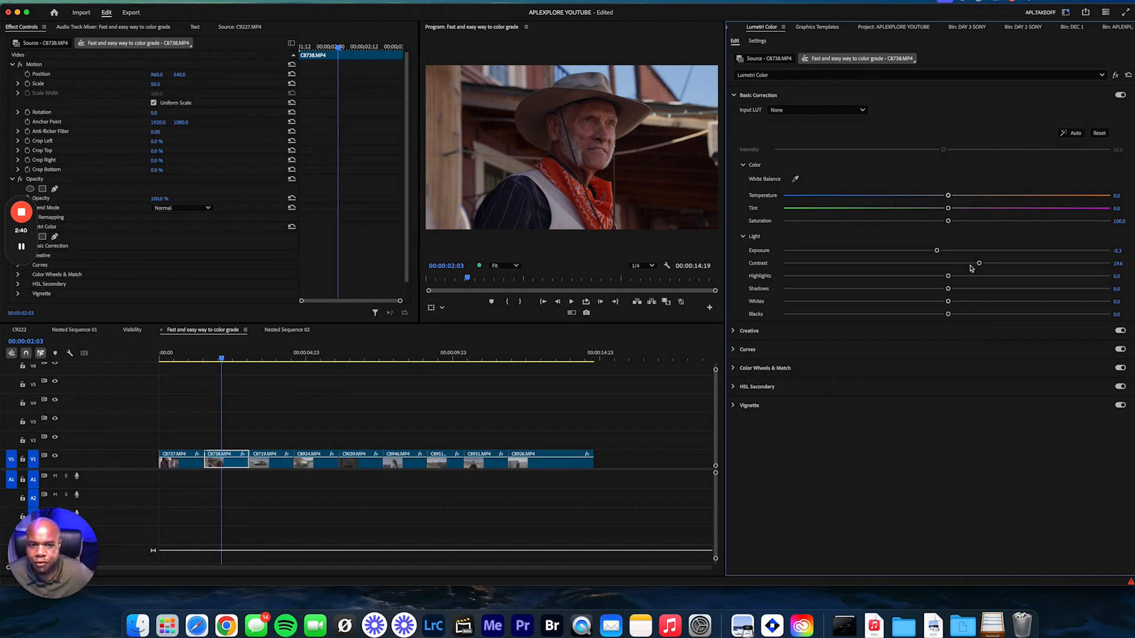
mouse_move(948, 271)
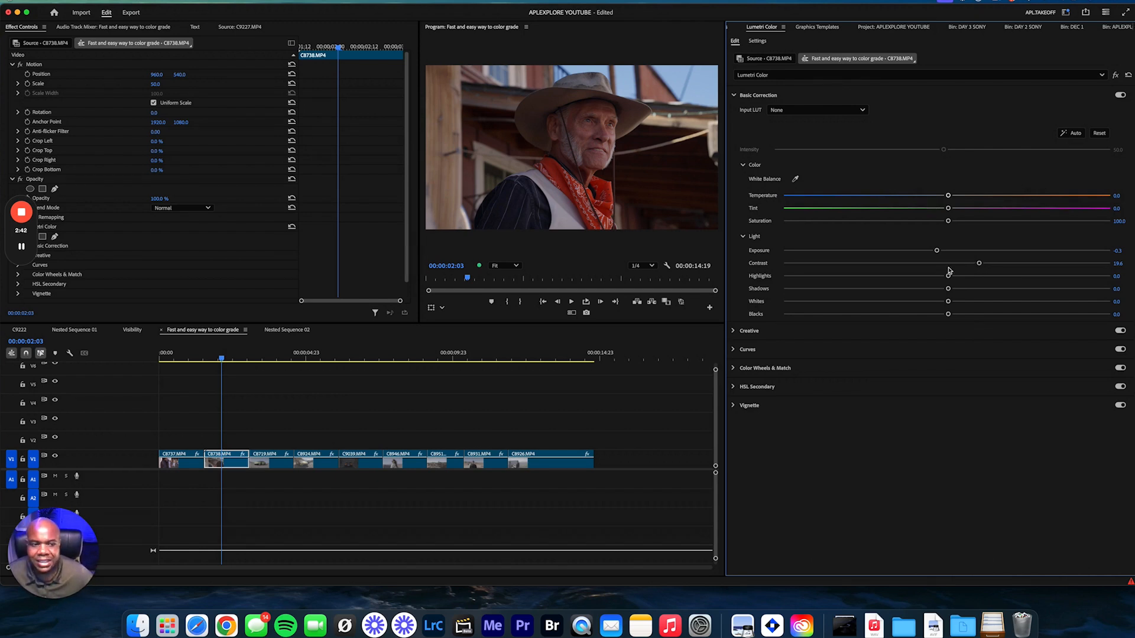
mouse_move(936, 250)
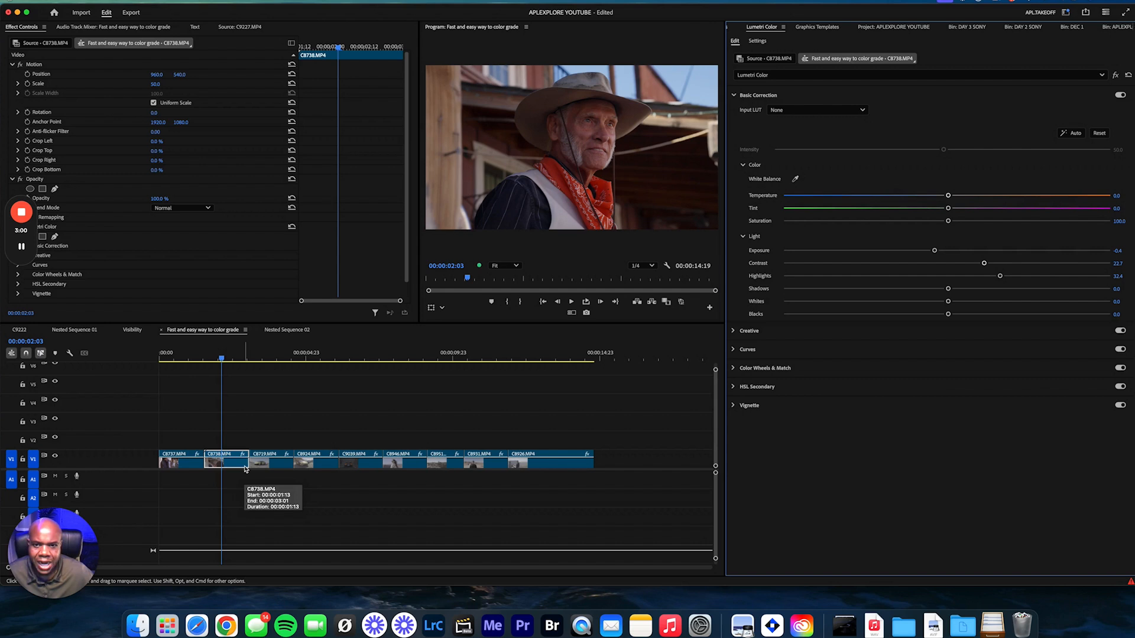
mouse_move(318, 412)
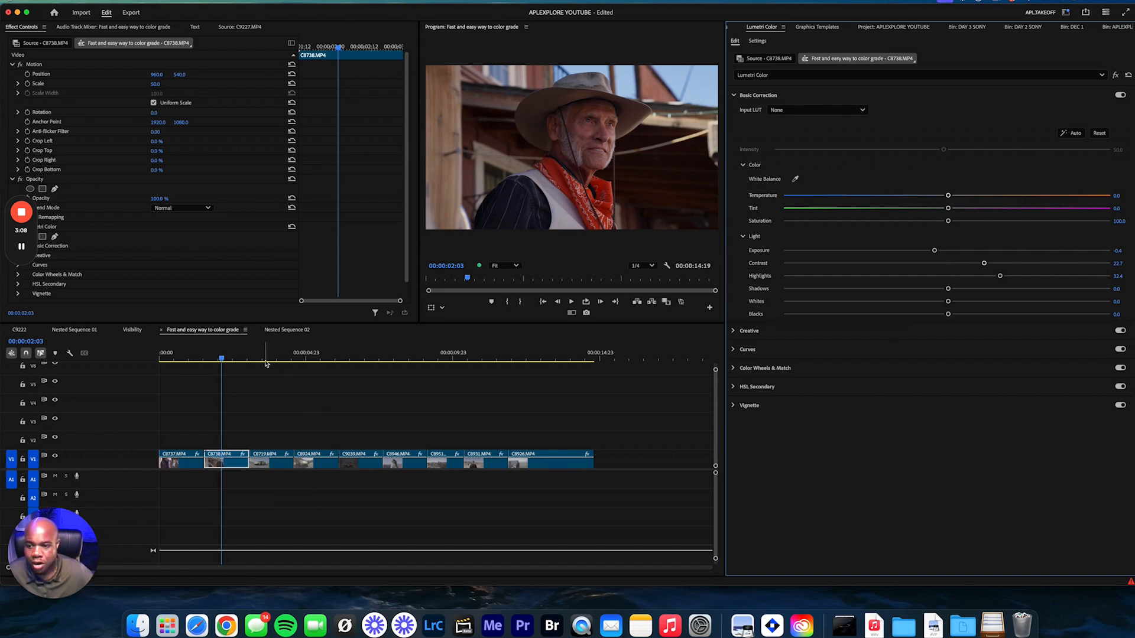
Step: Select the lime-green car clip and fine-tune its exposure in Basic Correction
click(267, 357)
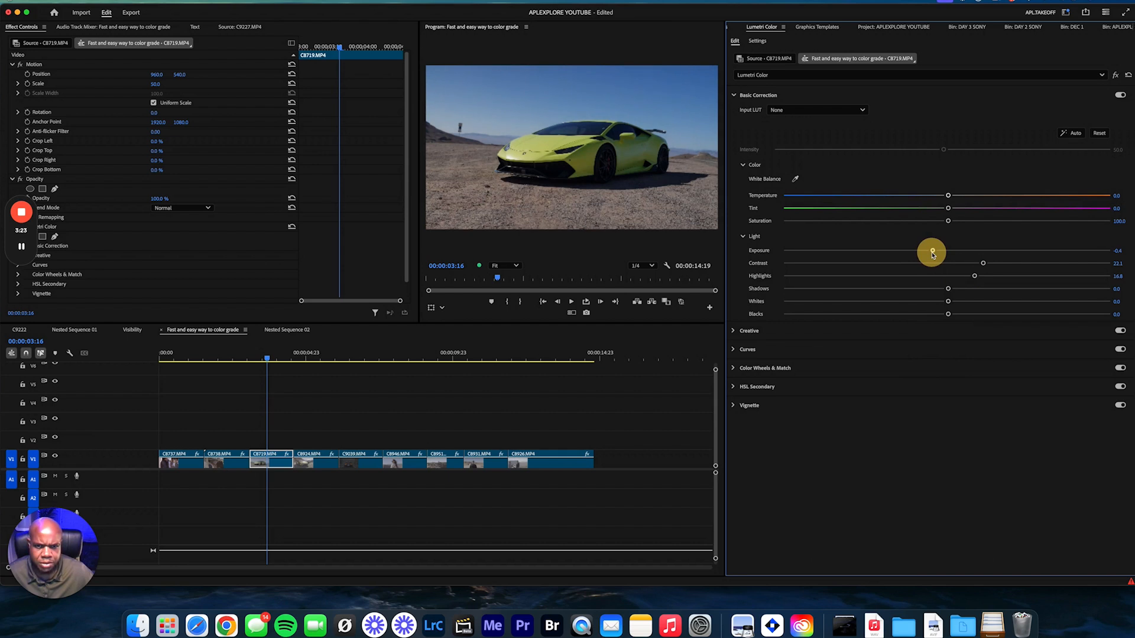
click(402, 358)
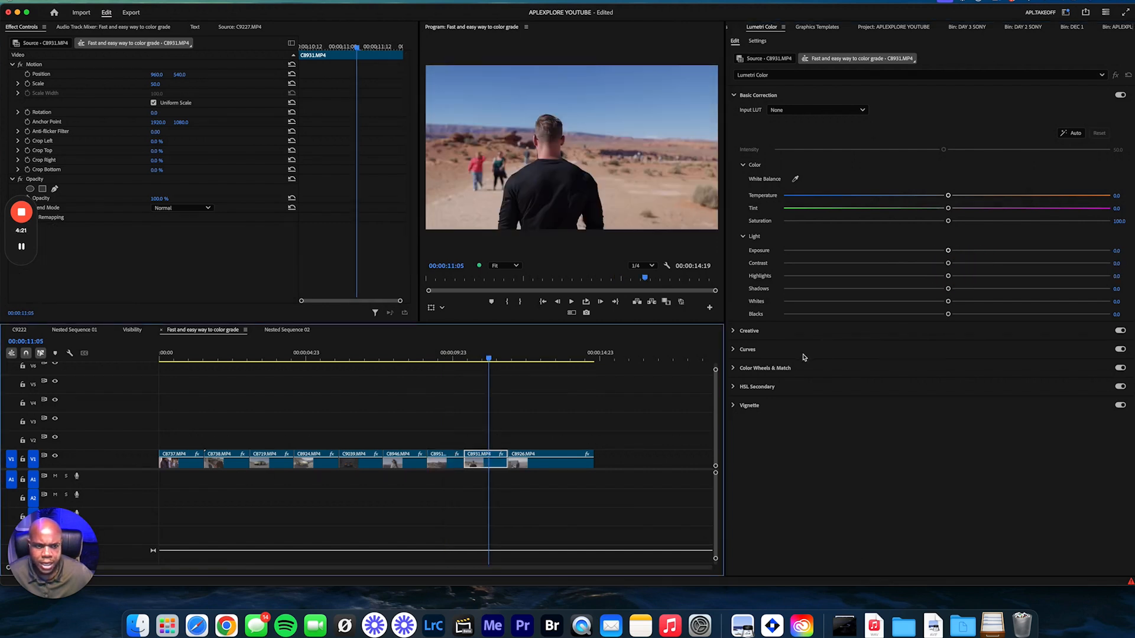
Step: Cap the desert clip's highlights by lowering the RGB curve's top point
click(748, 349)
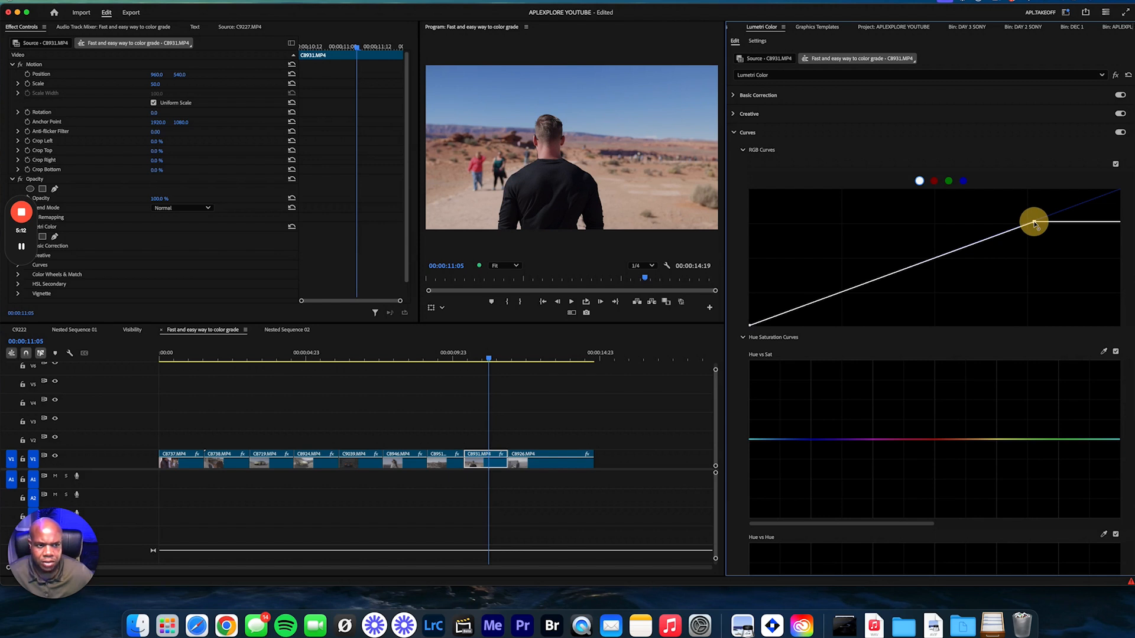
click(546, 355)
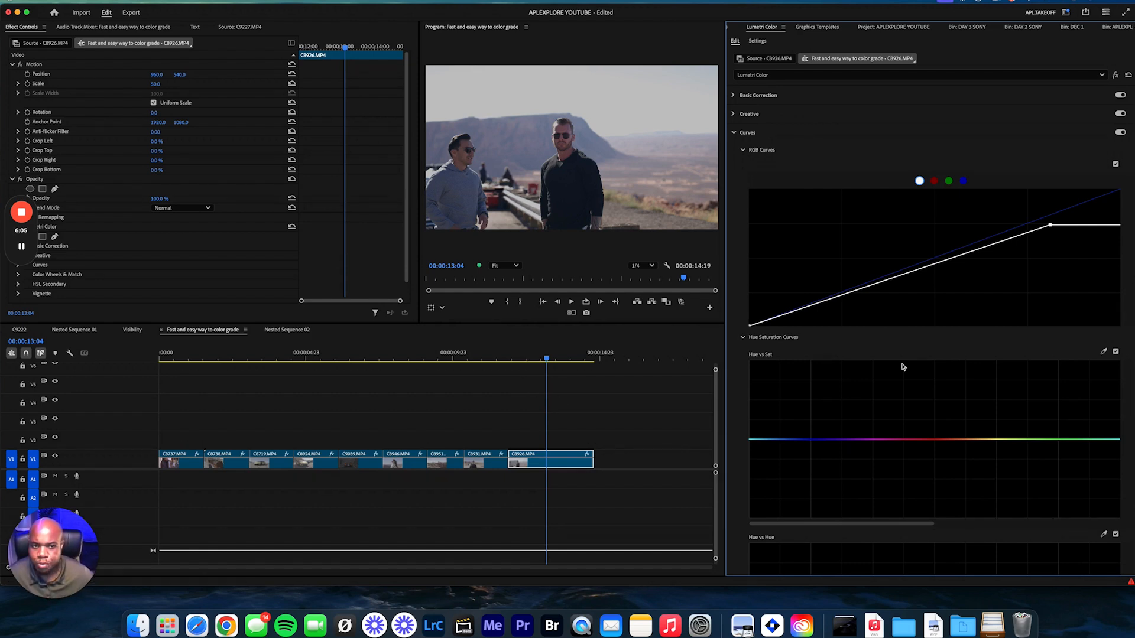
click(757, 95)
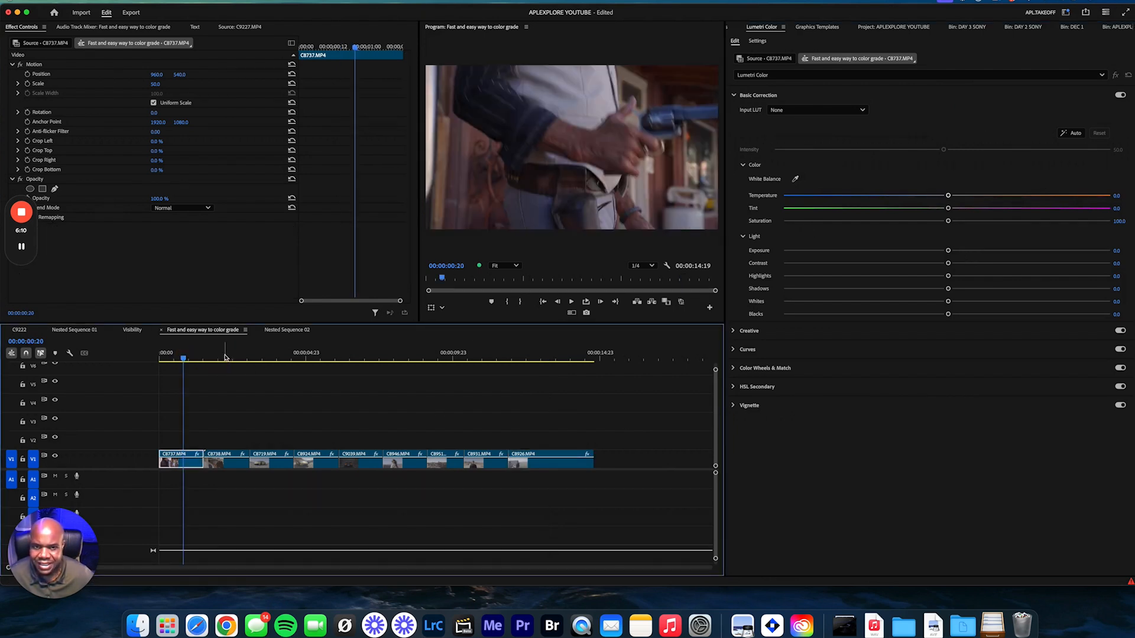
Step: Check the lime car's grade, then warm the yellow sports car clip to temperature 5.7
click(269, 358)
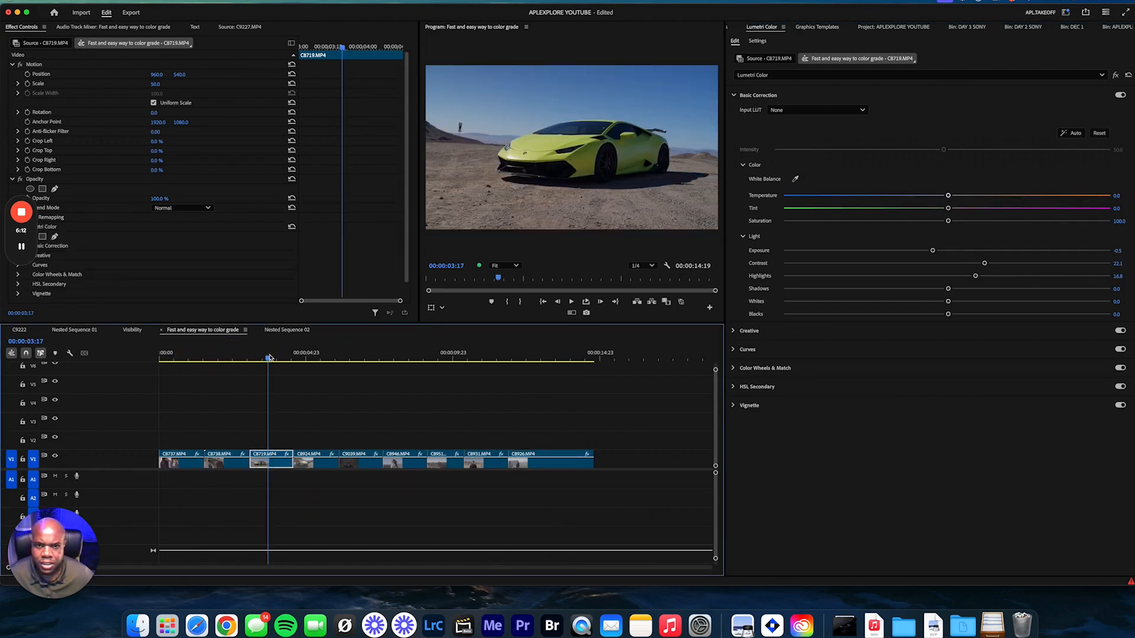
click(319, 360)
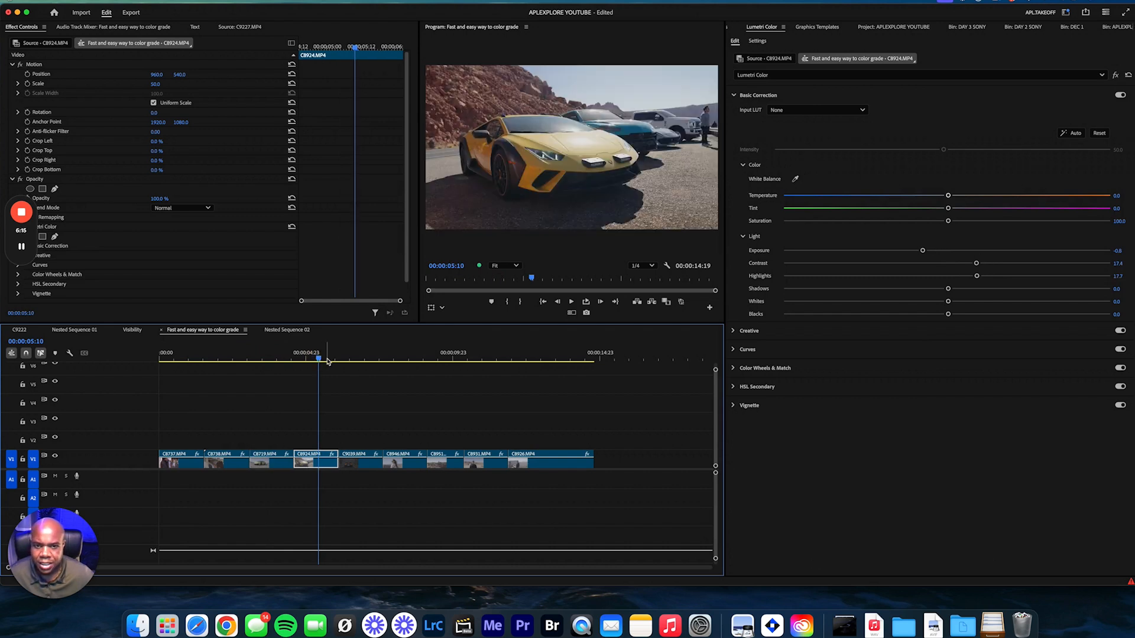
mouse_move(361, 355)
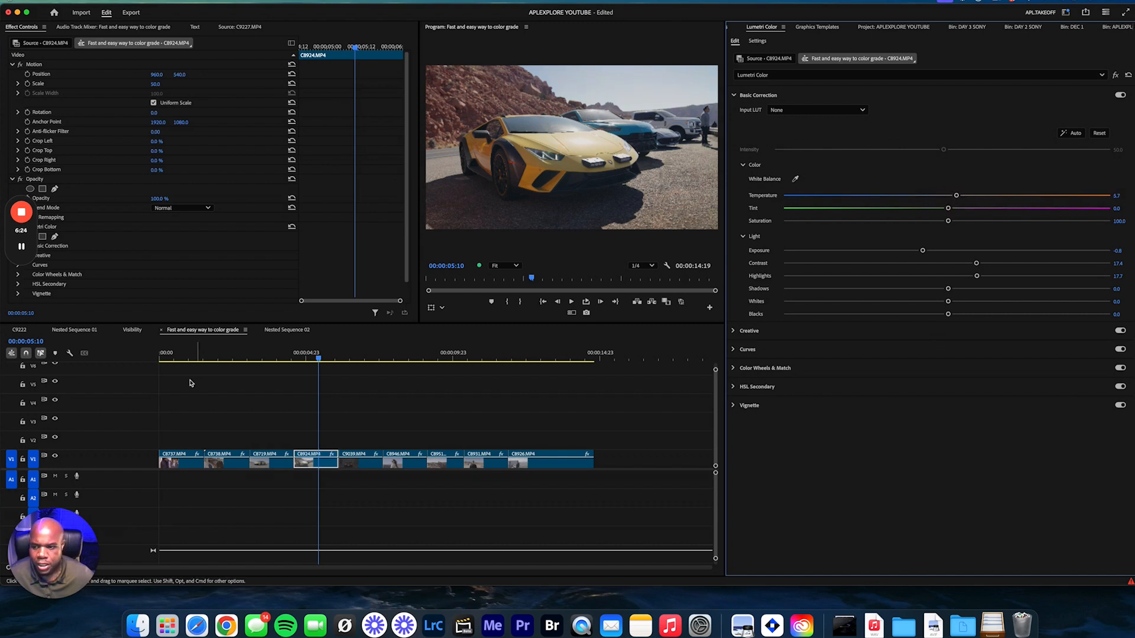
click(181, 458)
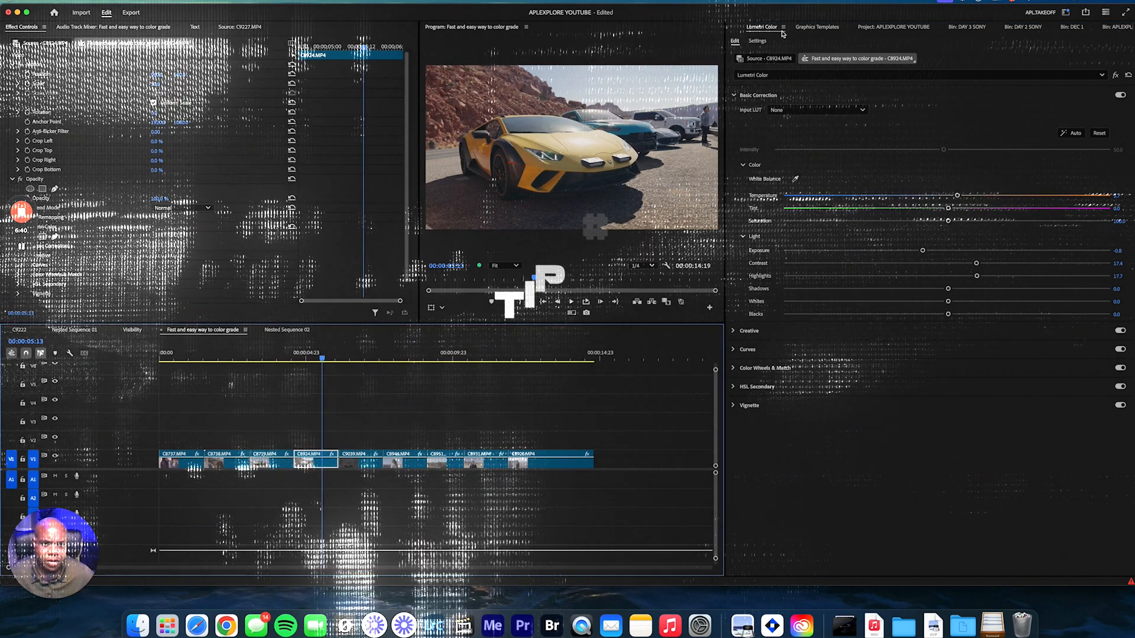
Step: Place an adjustment layer on V2 above all clips and show its Lumetri Color settings
click(782, 27)
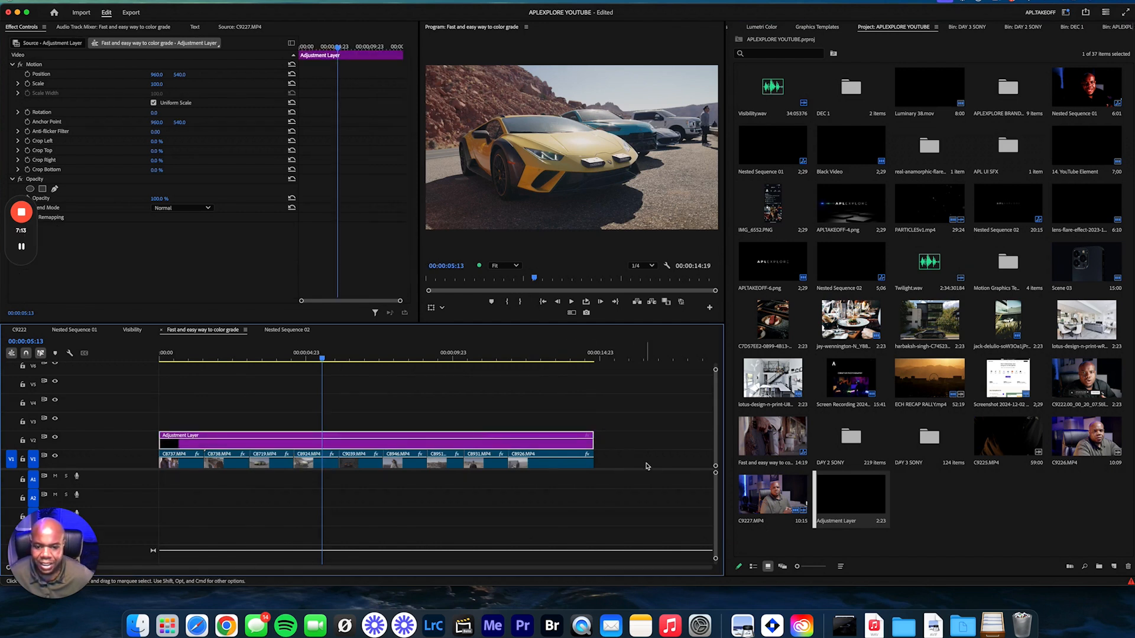
mouse_move(403, 470)
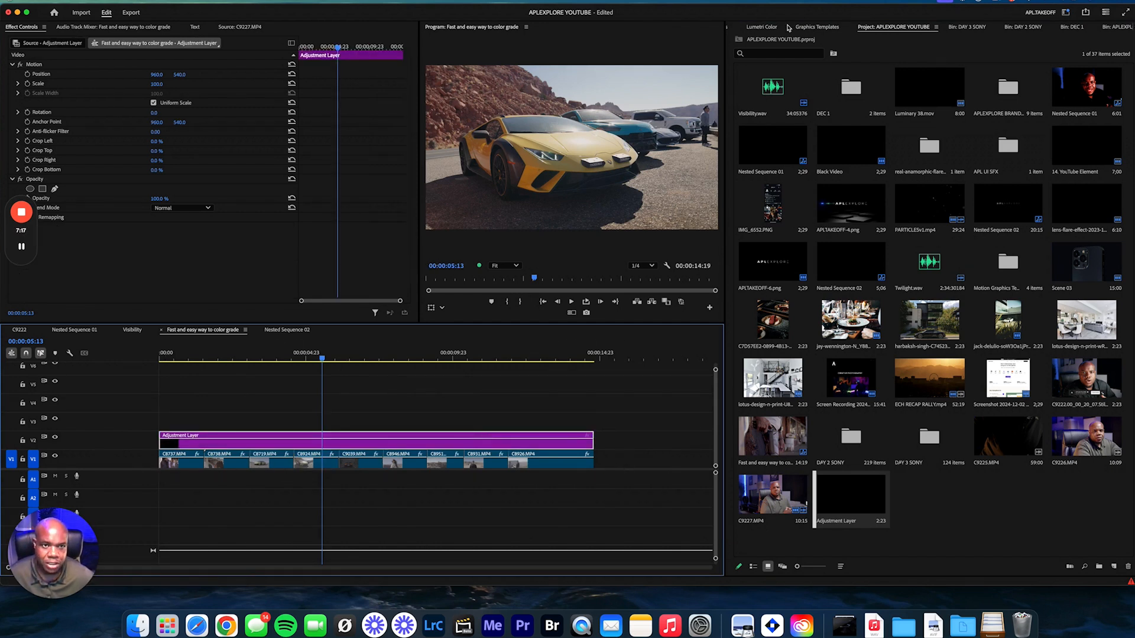
click(760, 26)
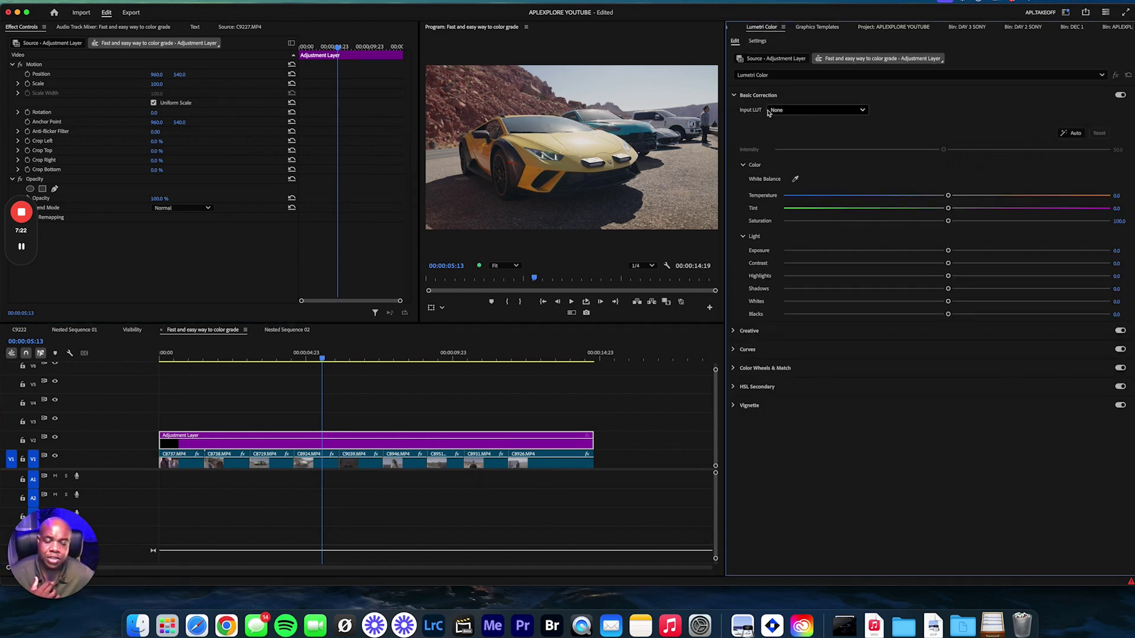
mouse_move(870, 112)
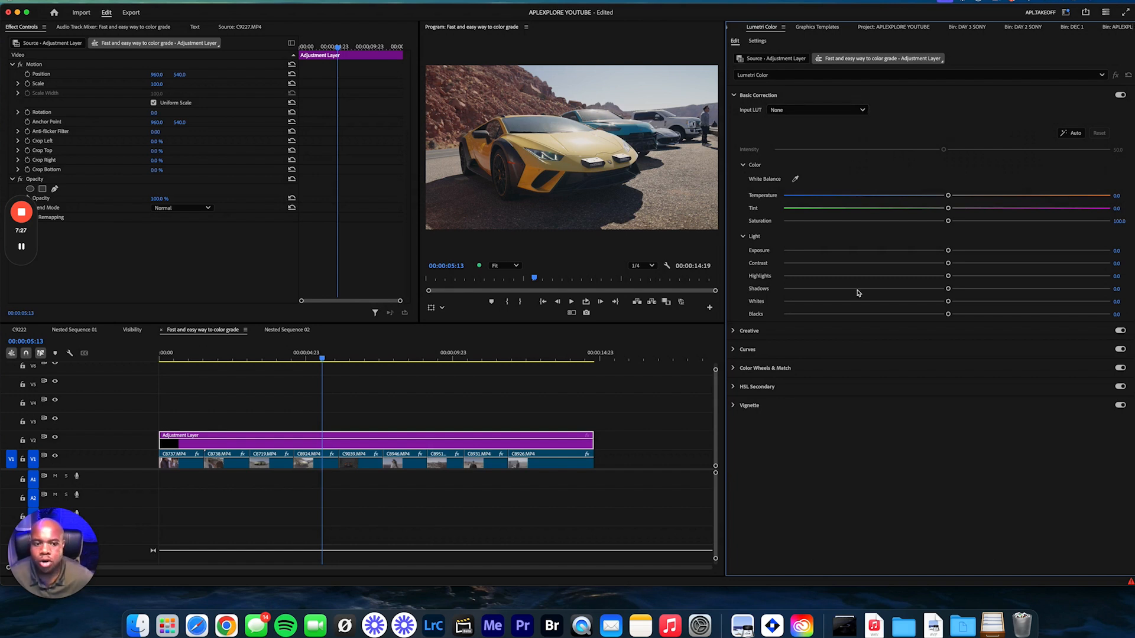
Step: Expand the adjustment layer's Creative section and choose Browse… from the Look dropdown
click(748, 113)
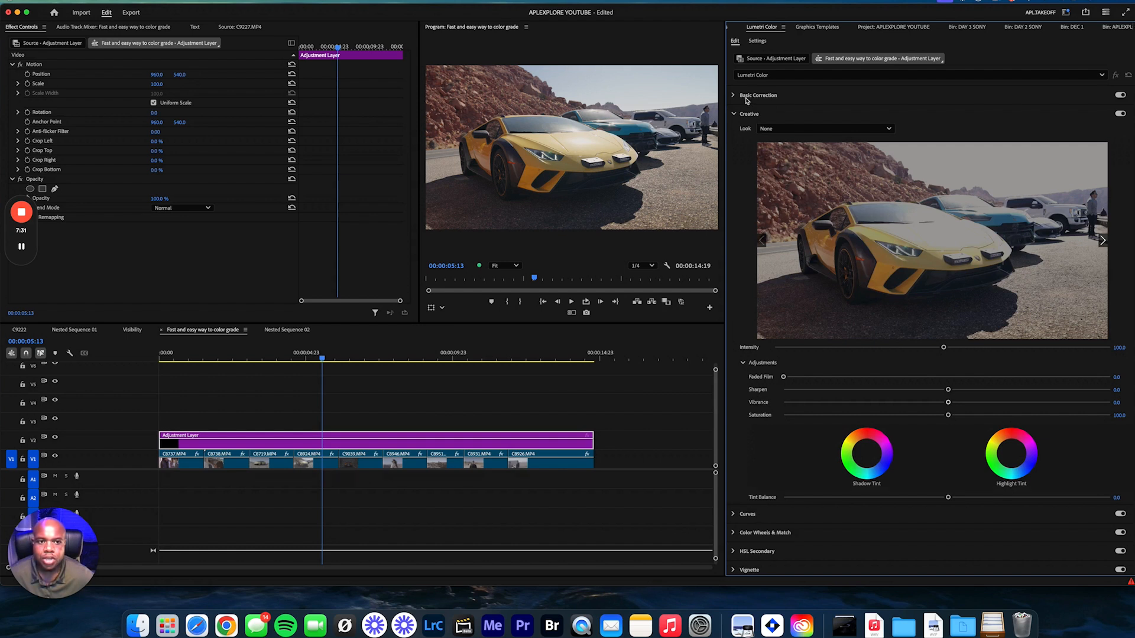
click(759, 94)
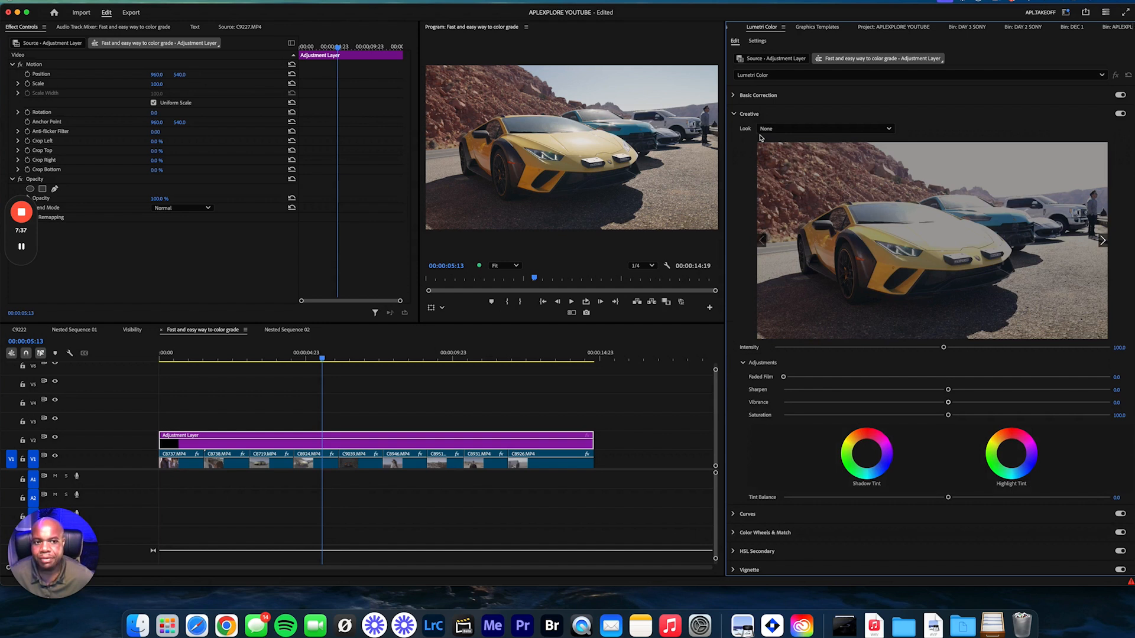
click(888, 128)
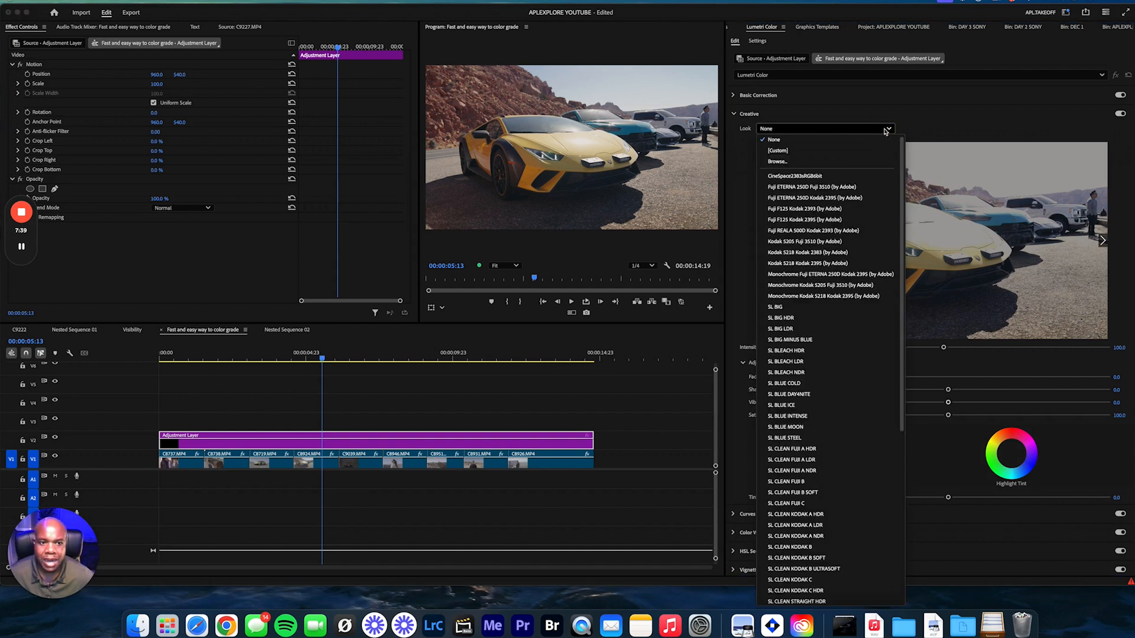
click(777, 161)
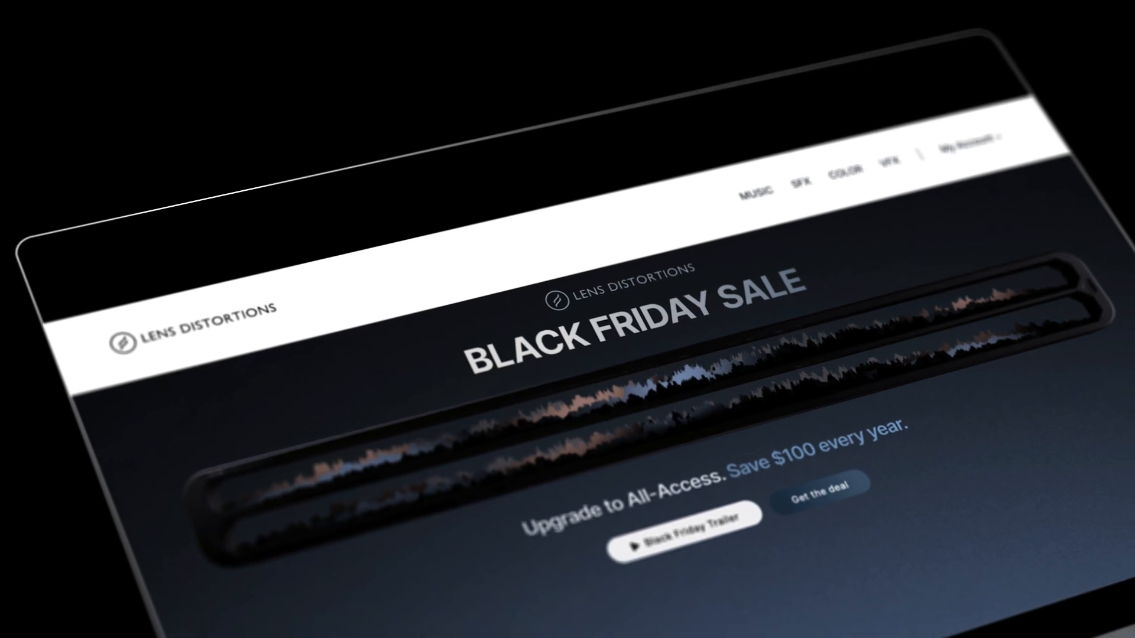
scroll(down, 3)
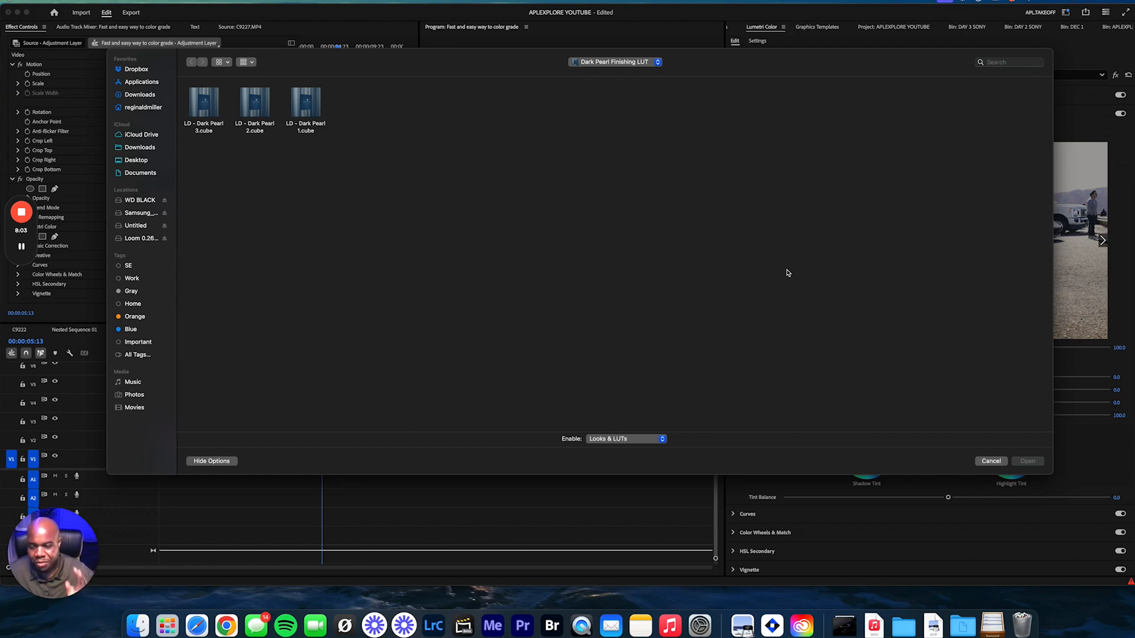
mouse_move(605, 288)
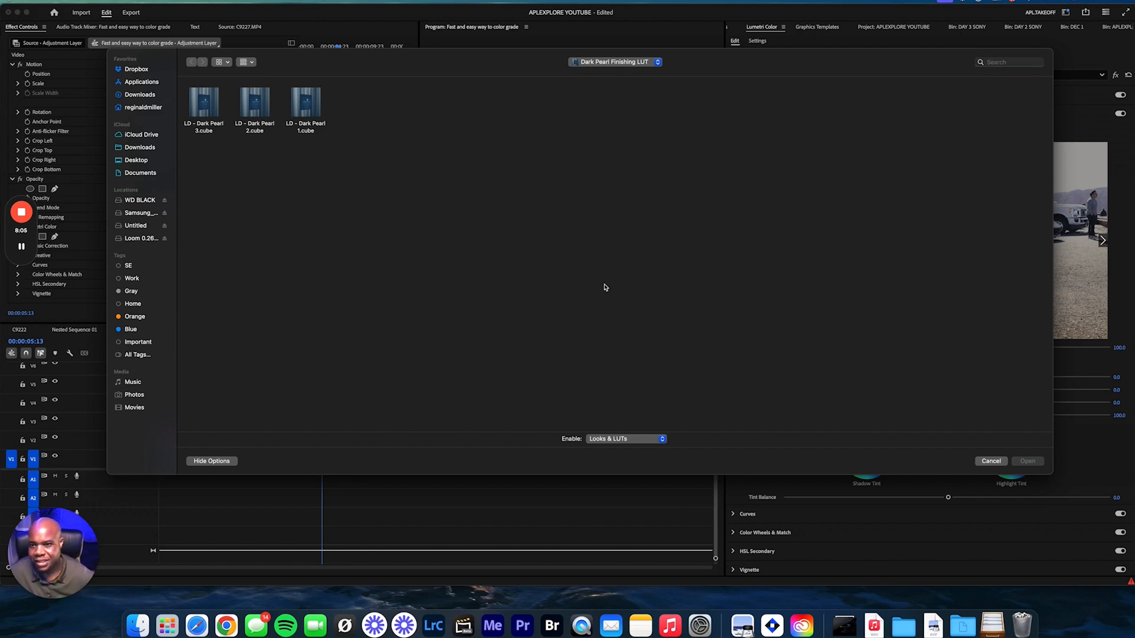
mouse_move(654, 245)
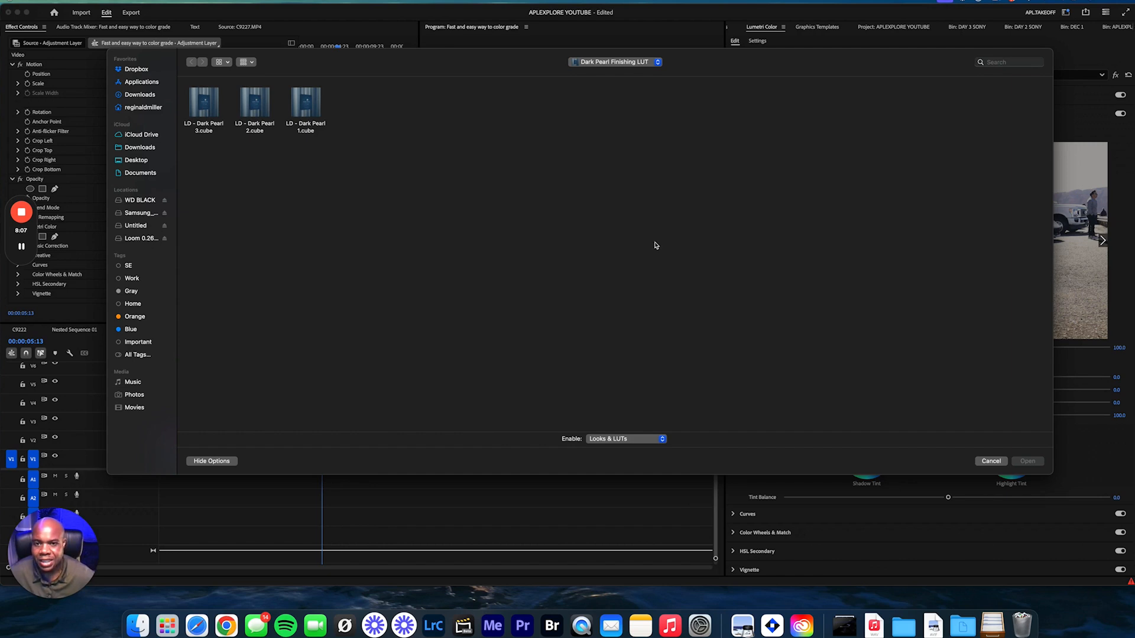
mouse_move(725, 269)
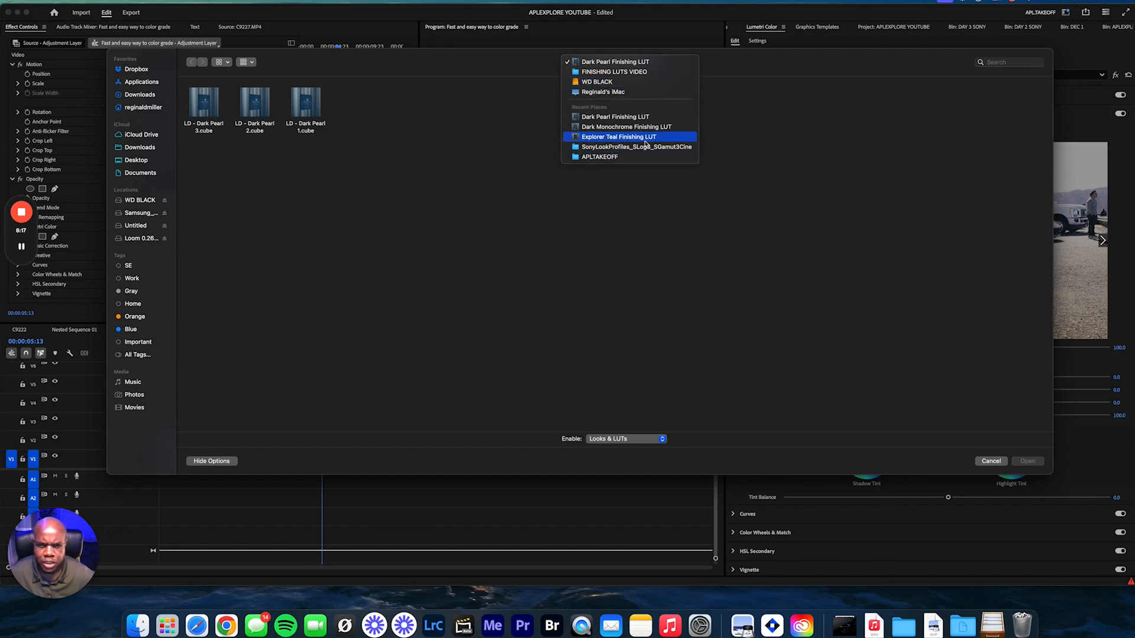
Step: Switch the Open dialog to the Explorer Teal Finishing LUT folder holding LD - Explorer Teal 2.cube
click(619, 137)
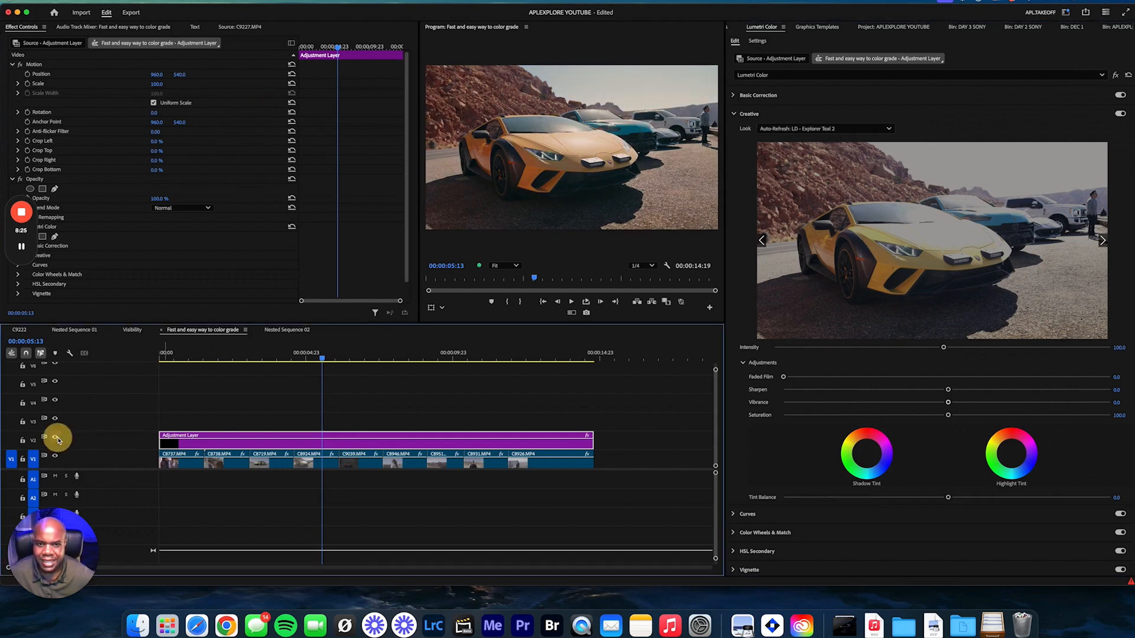
click(170, 356)
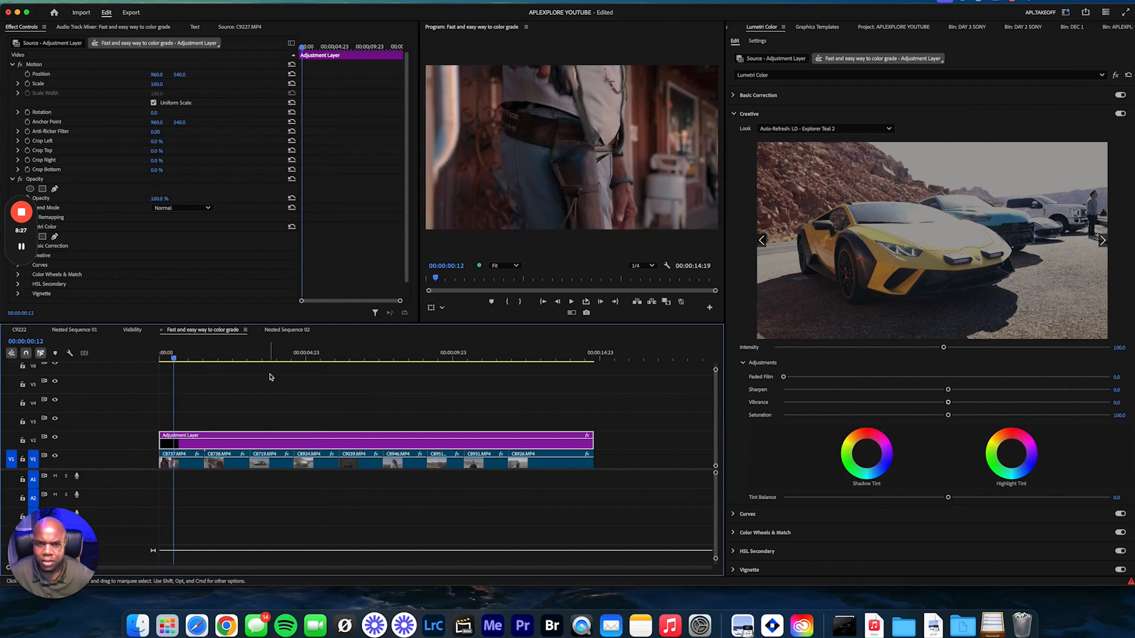
click(227, 354)
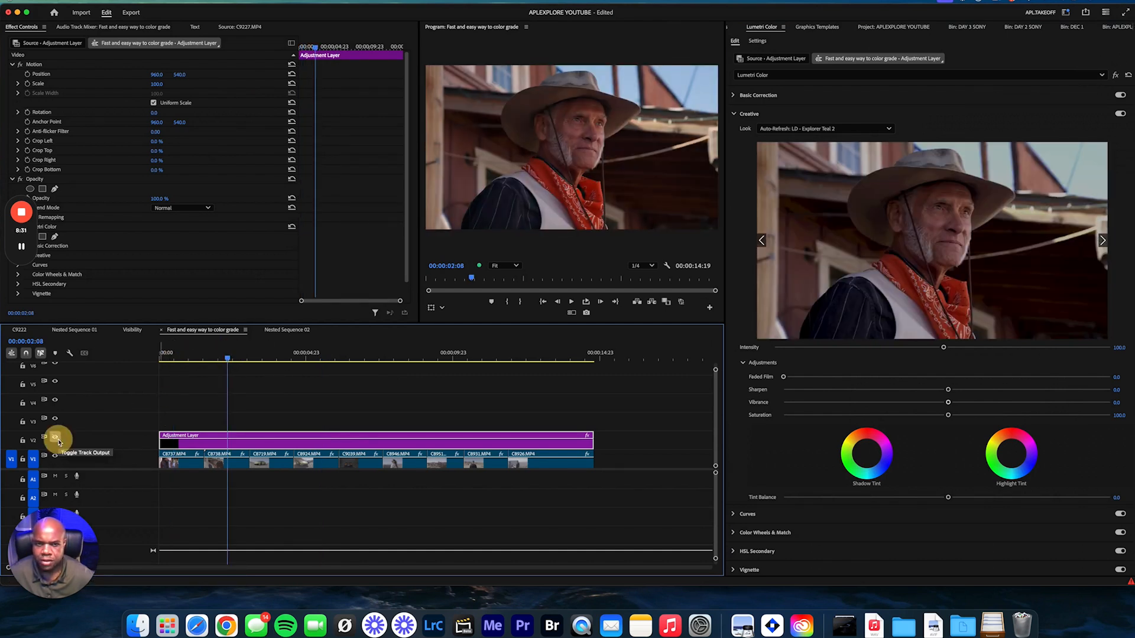
click(55, 439)
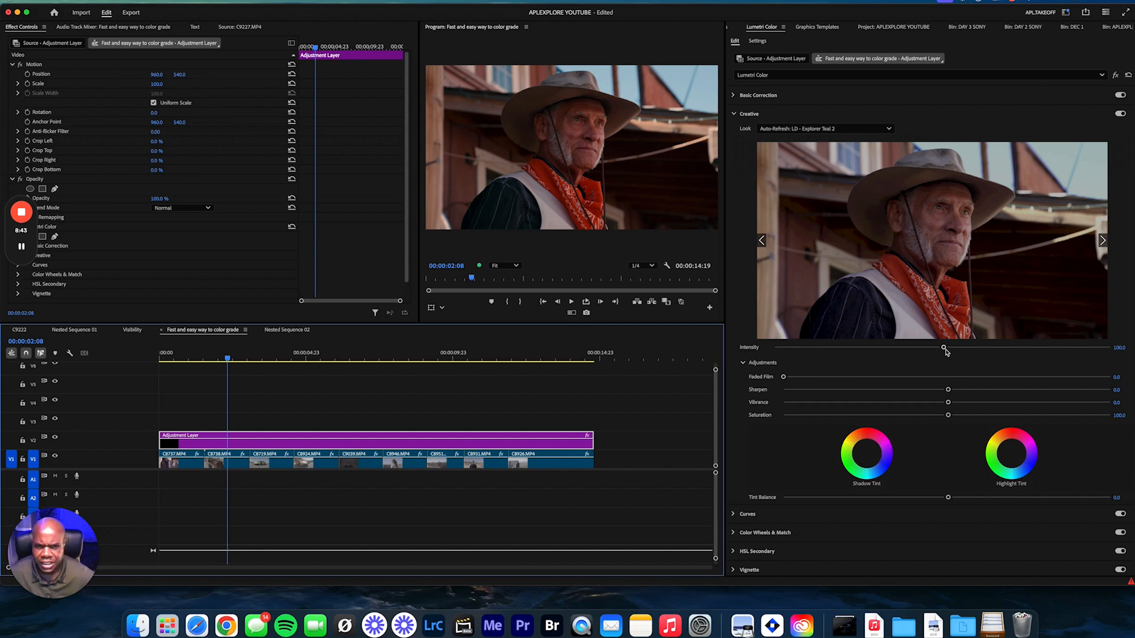
mouse_move(951, 393)
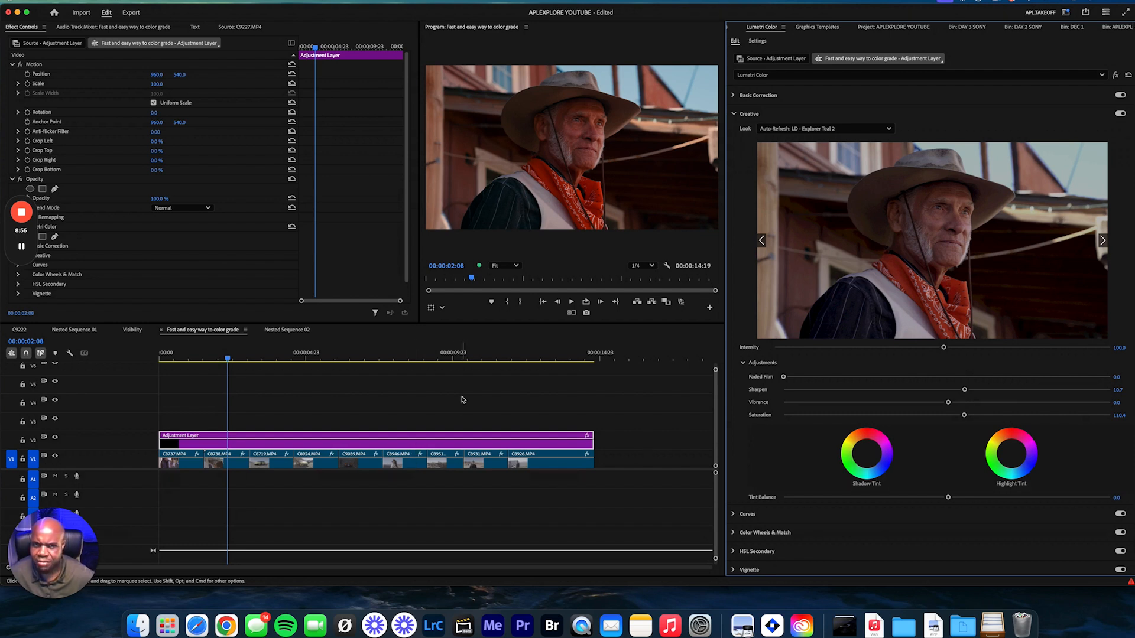
mouse_move(519, 409)
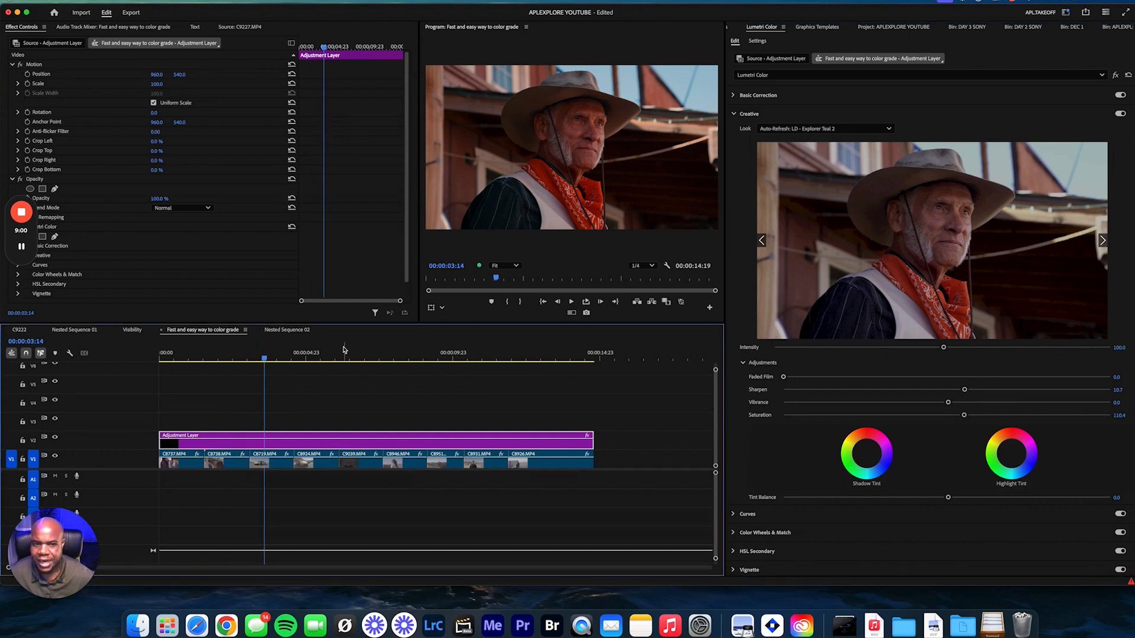
click(323, 355)
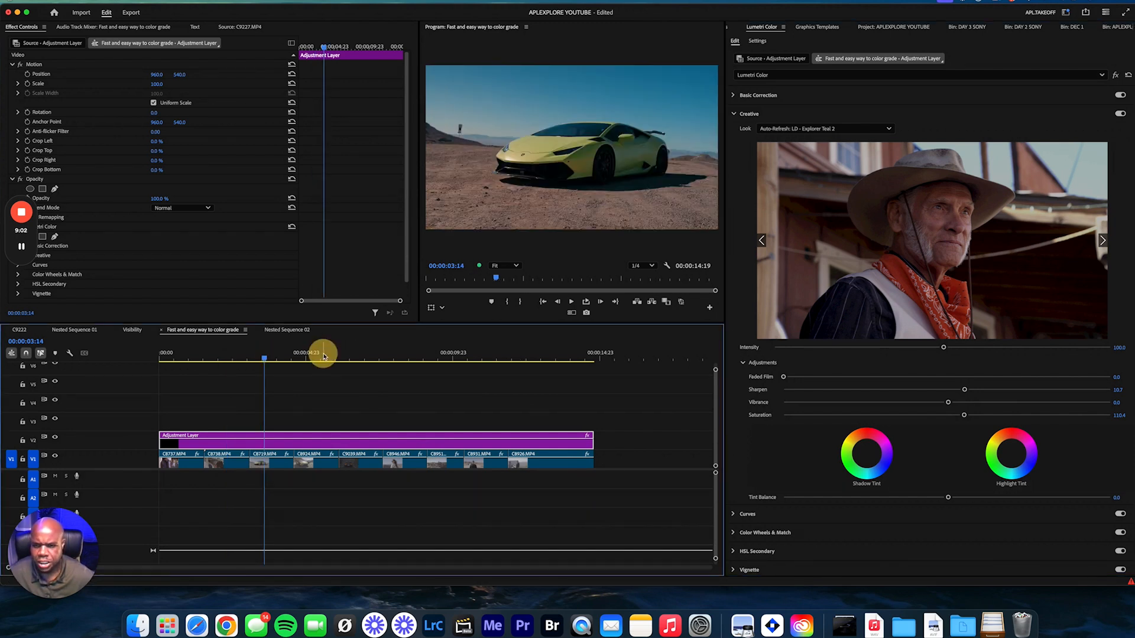
click(358, 355)
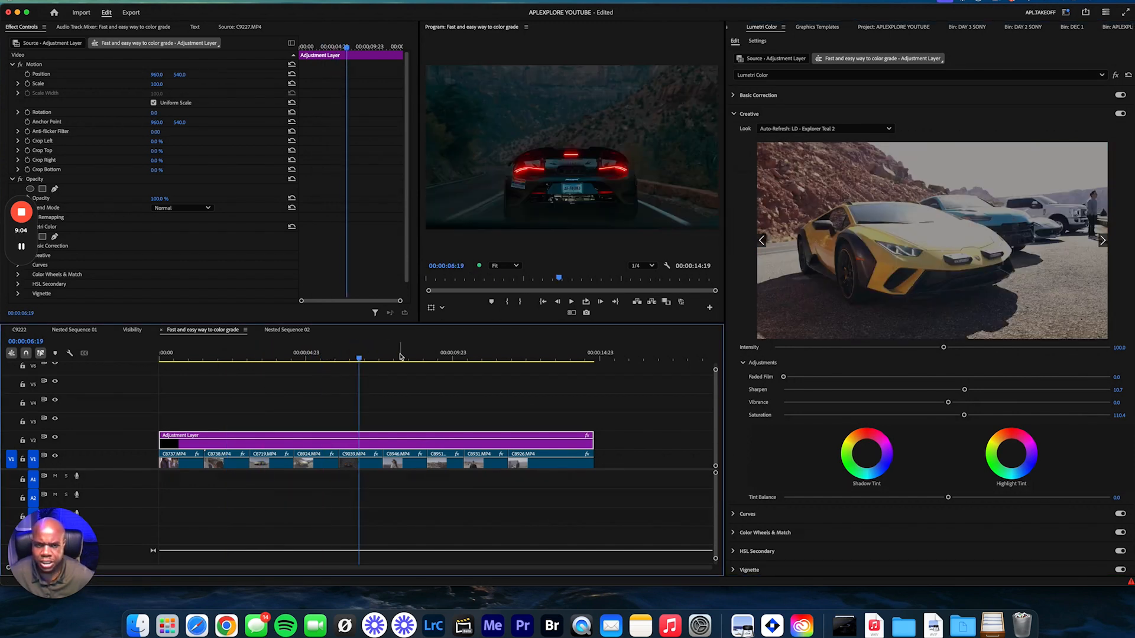
click(402, 358)
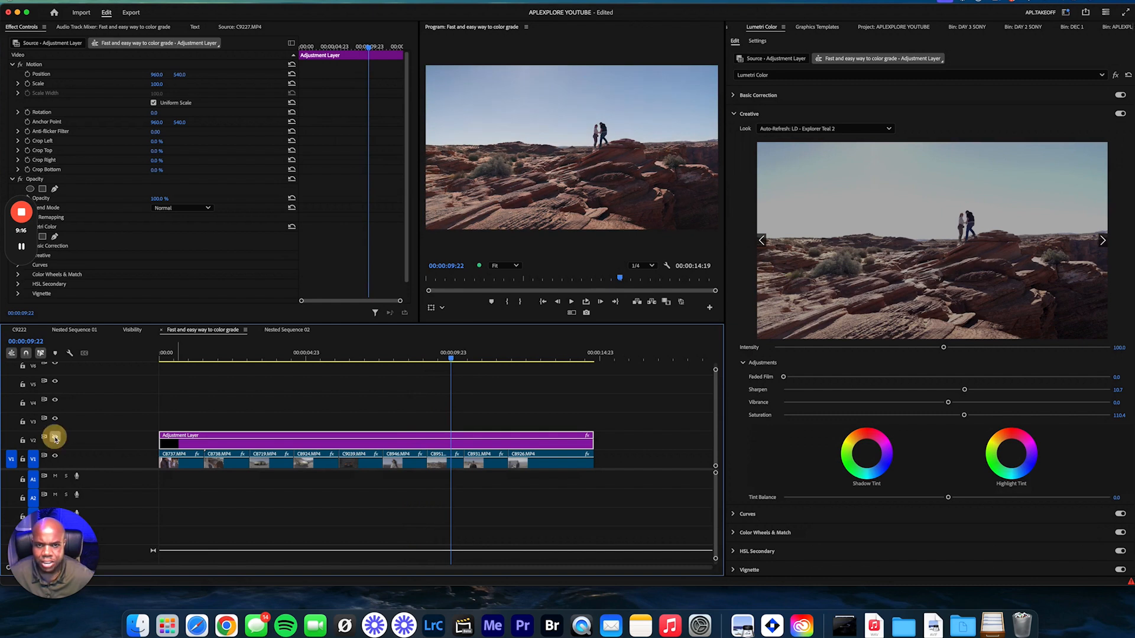
click(54, 438)
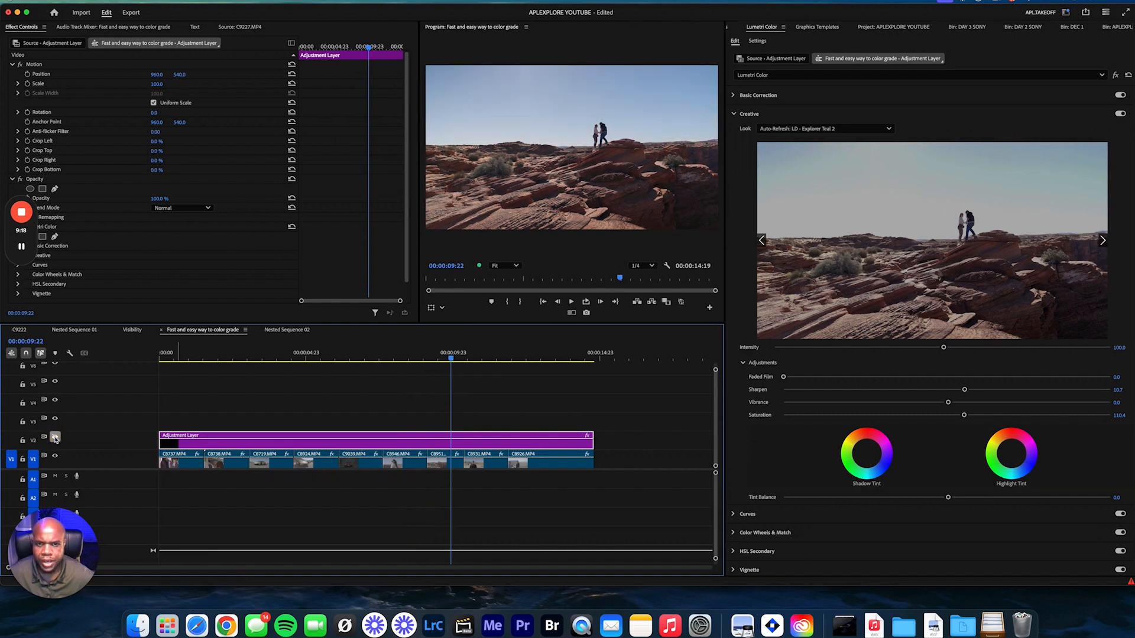
click(489, 355)
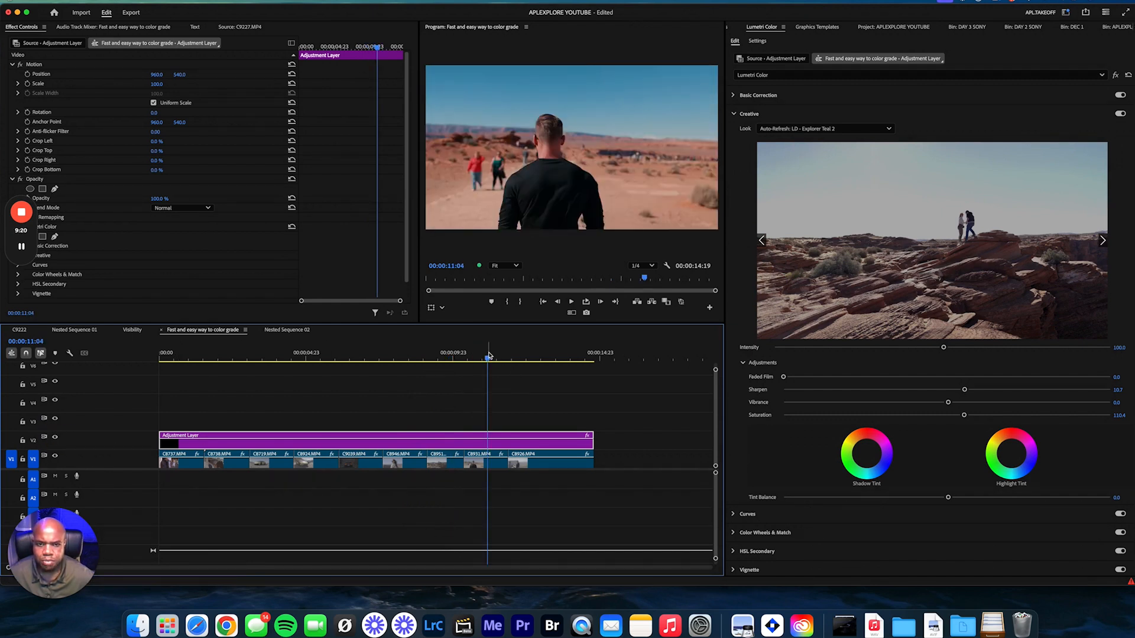
click(54, 437)
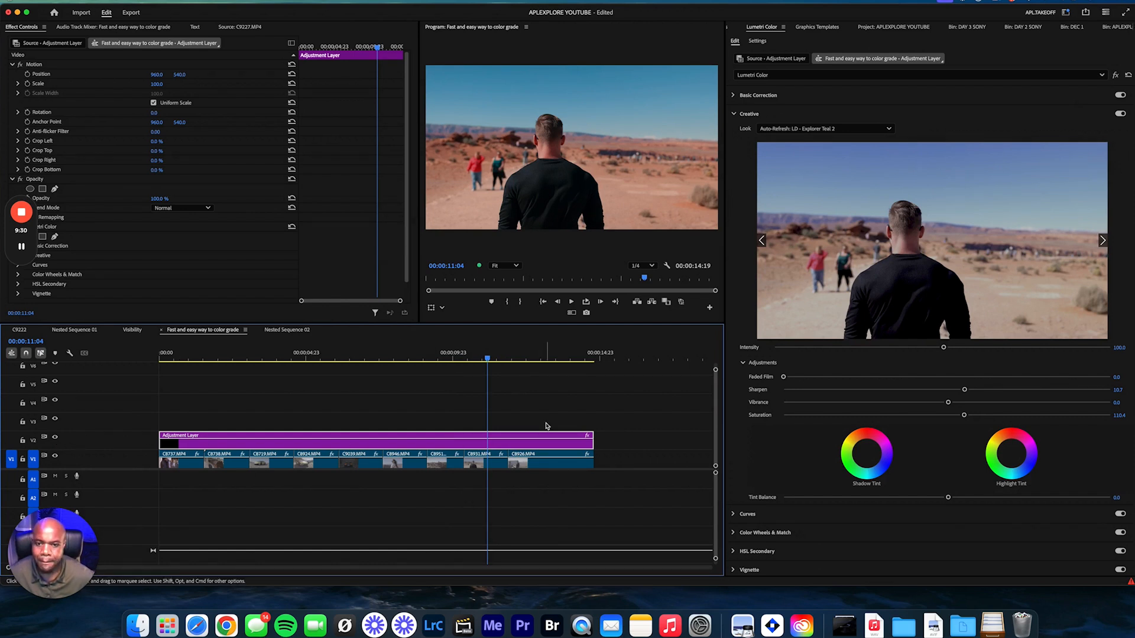
mouse_move(527, 384)
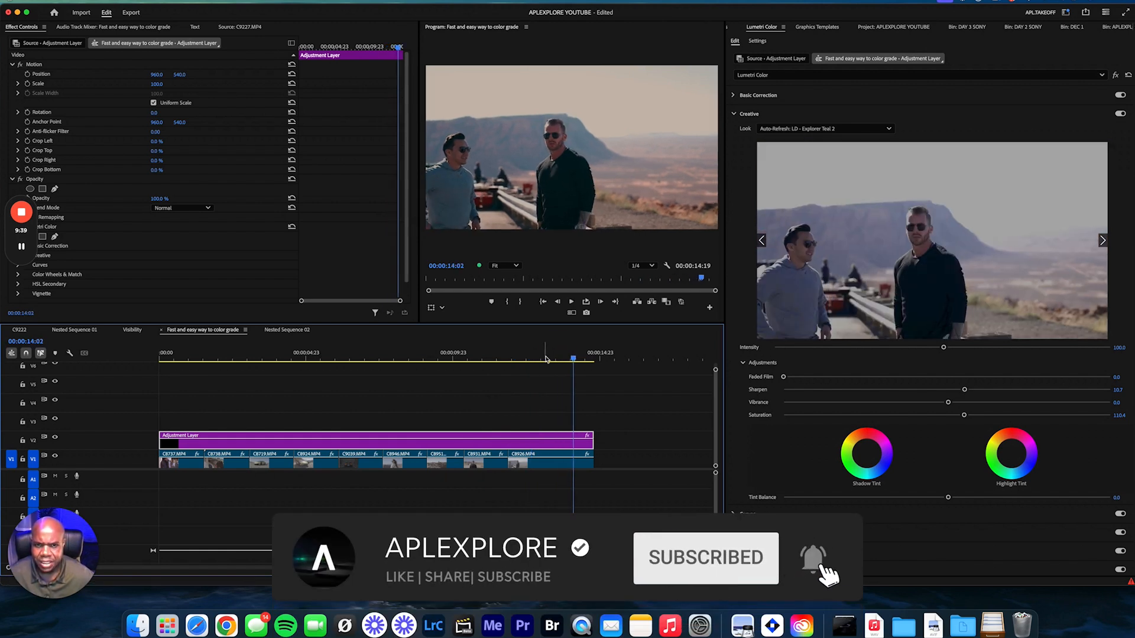
click(550, 459)
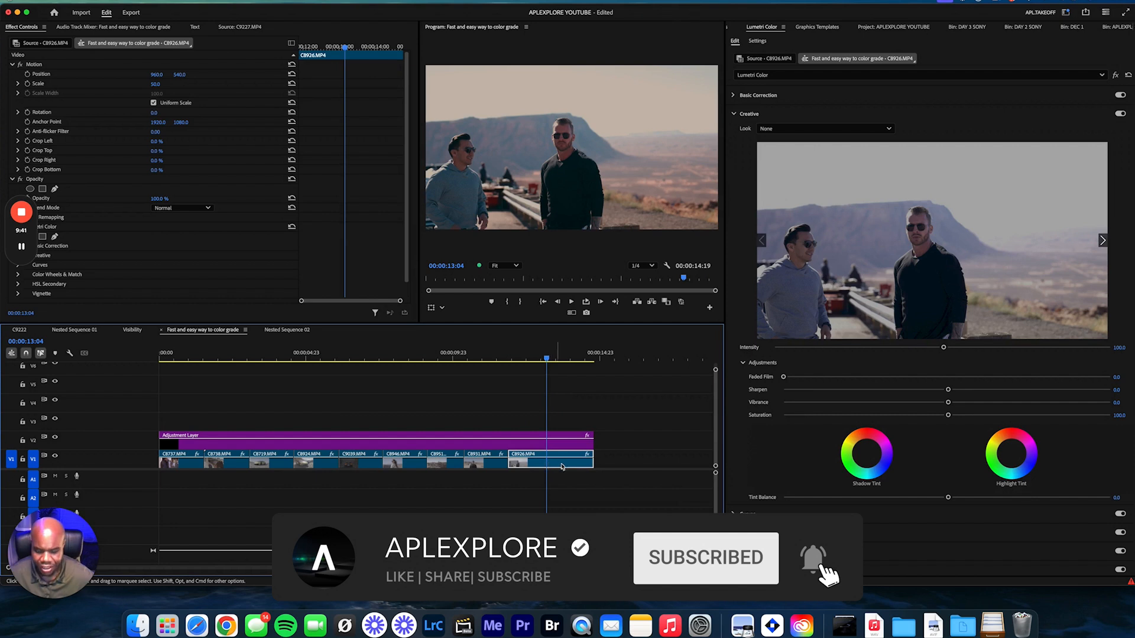
click(566, 353)
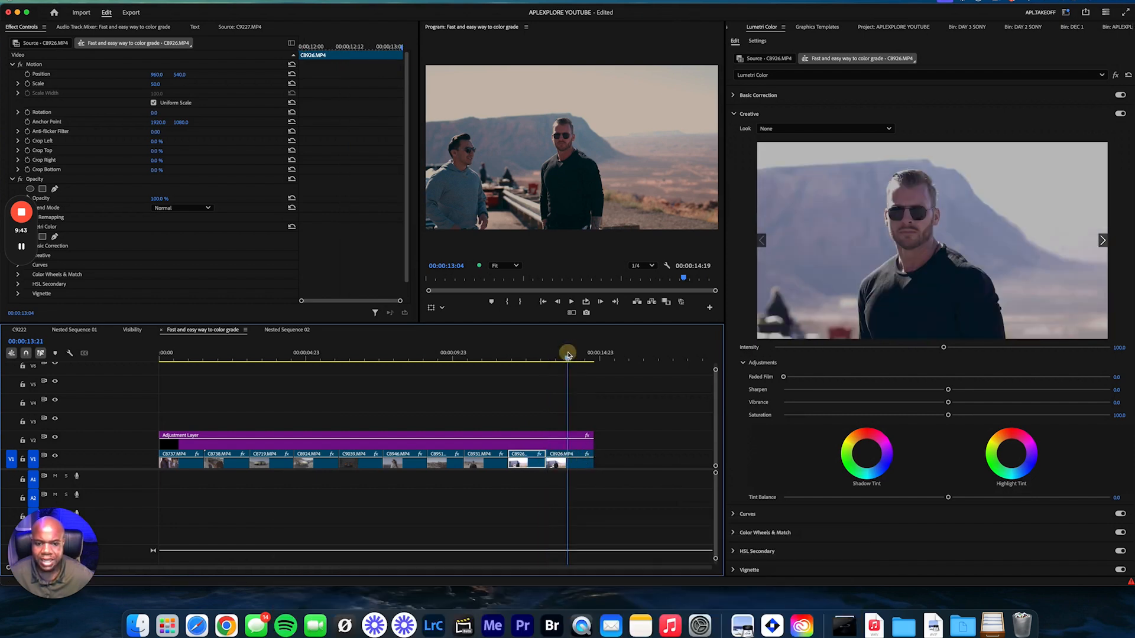